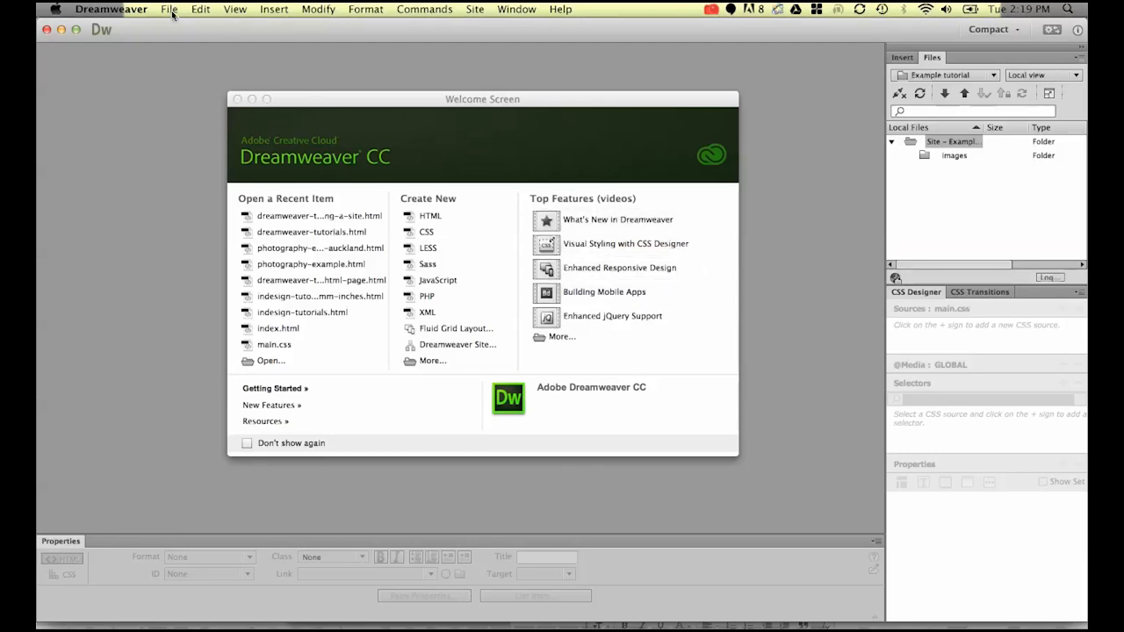
- Create a new Blank Page of type HTML, keeping HTML5 as the document type
left_click(168, 9)
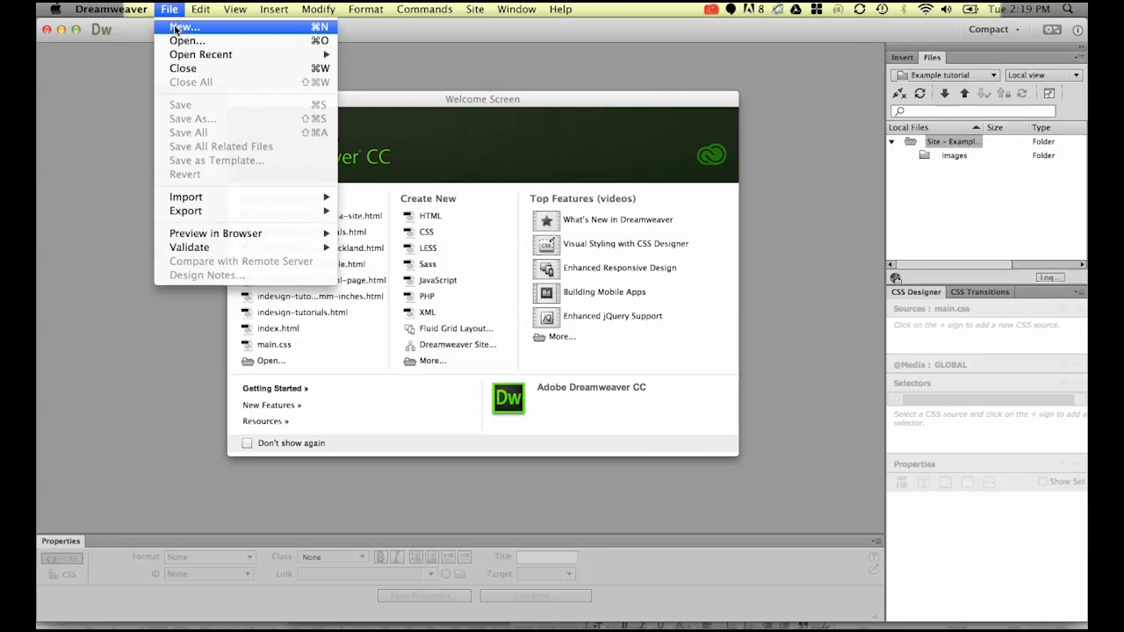
left_click(185, 27)
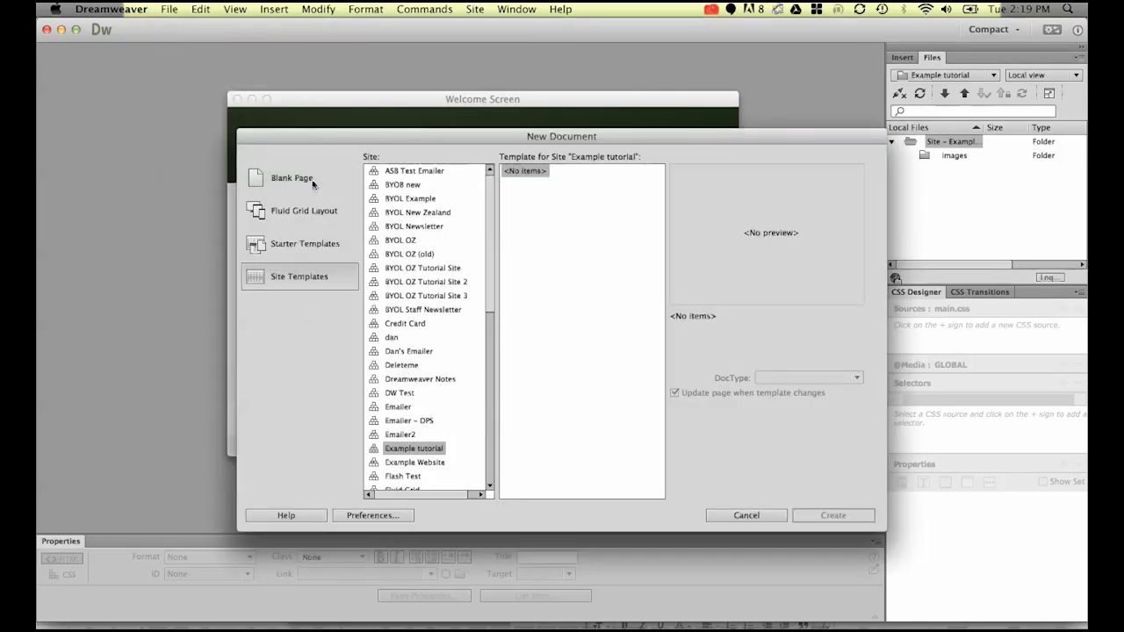
left_click(291, 178)
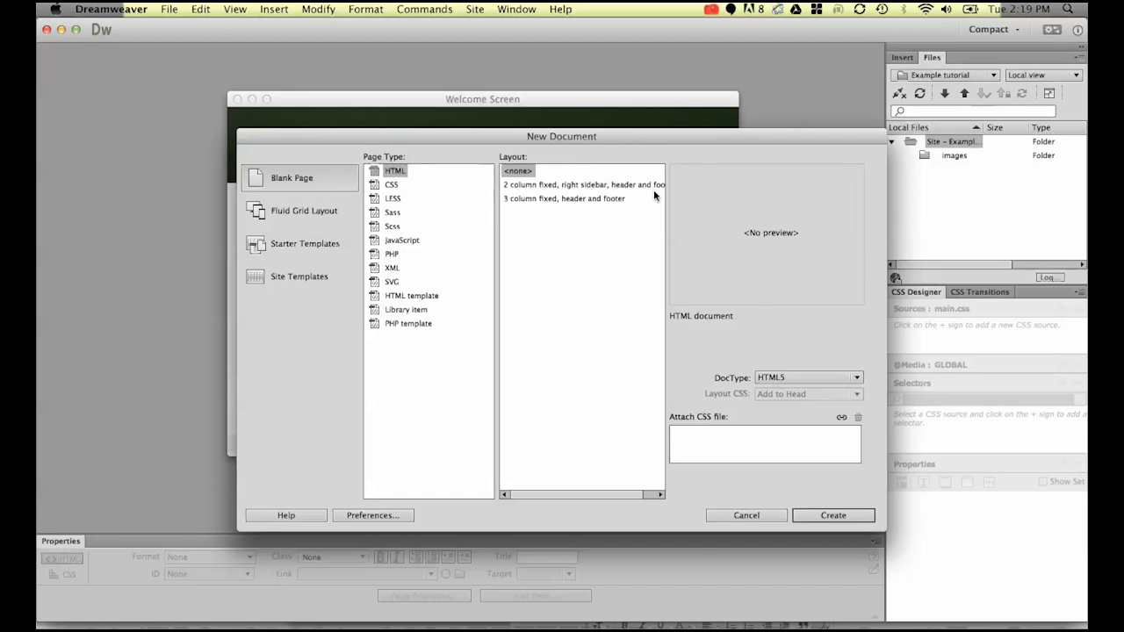
mouse_move(441, 198)
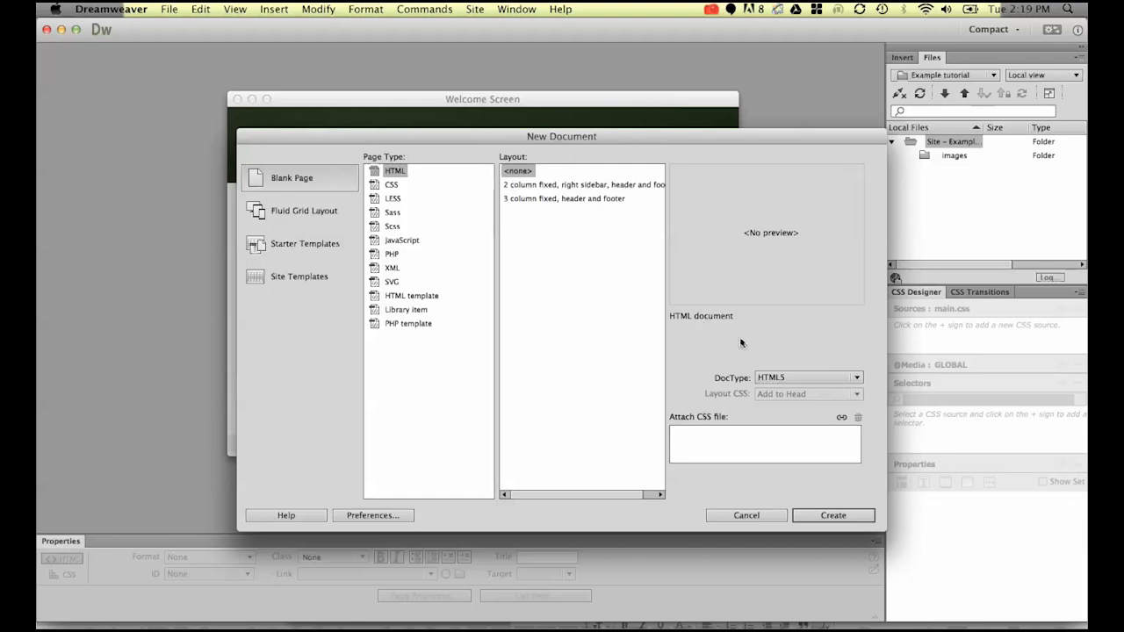
left_click(806, 378)
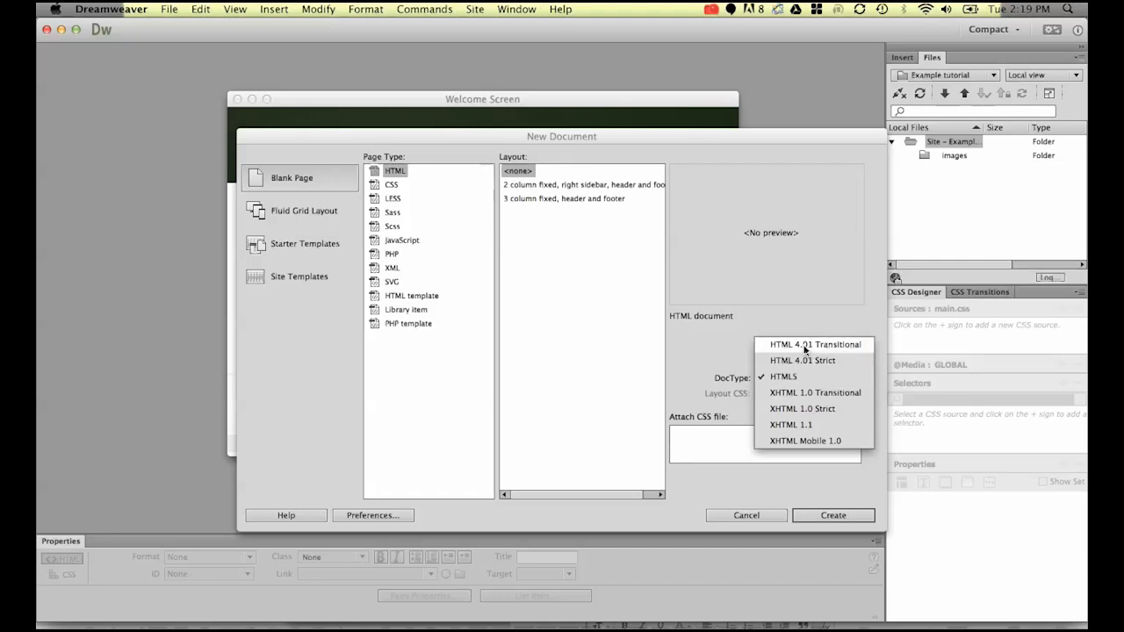
mouse_move(796, 349)
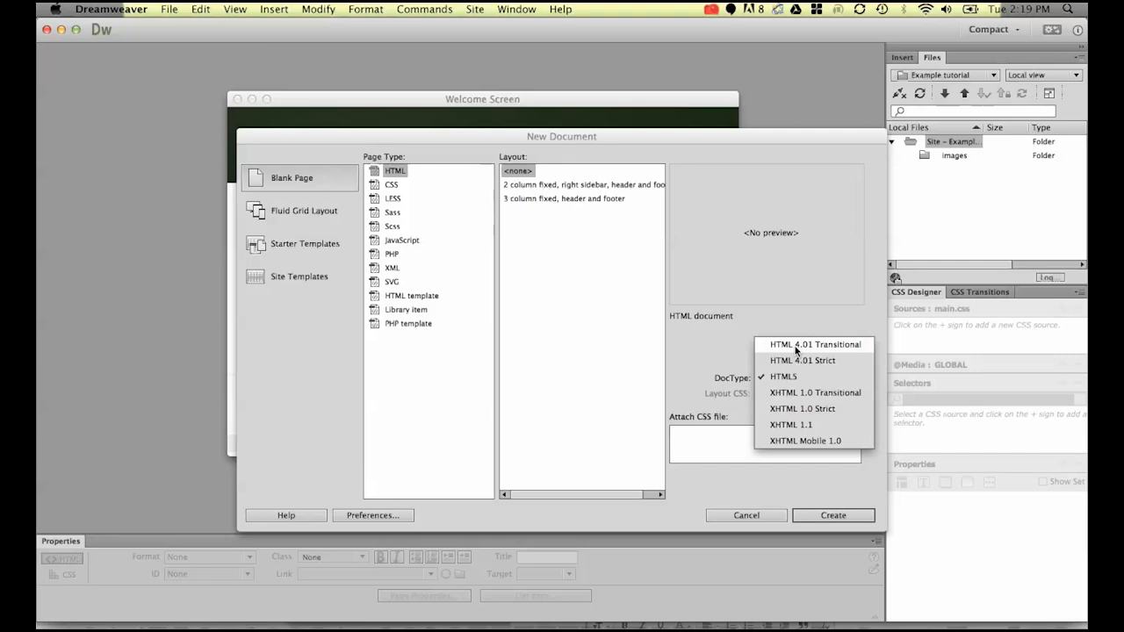
mouse_move(801, 360)
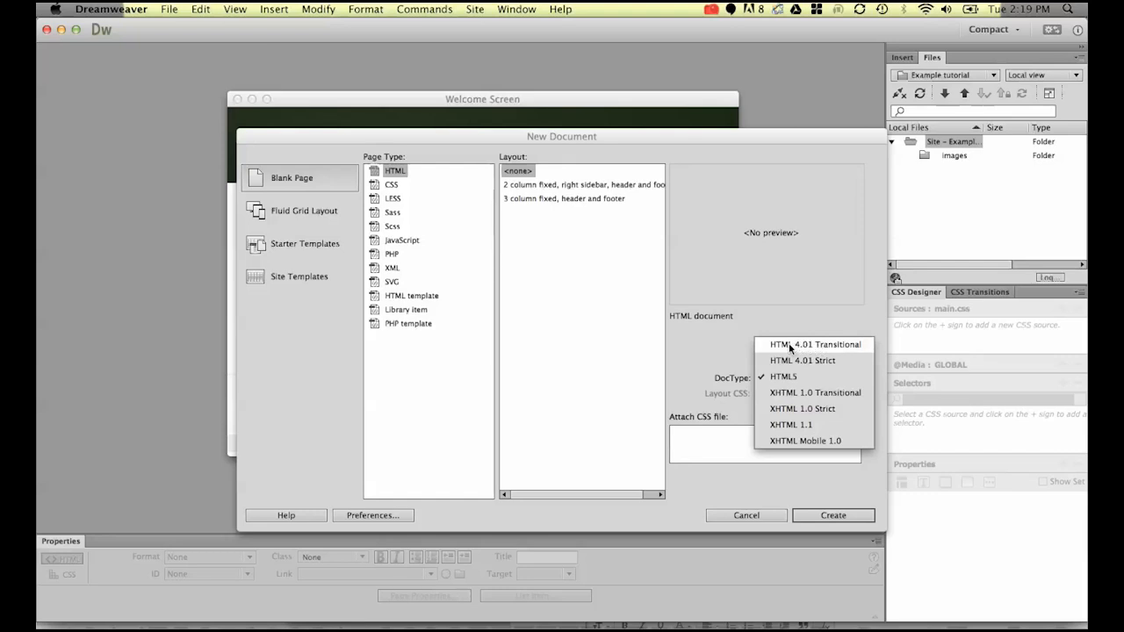
mouse_move(800, 376)
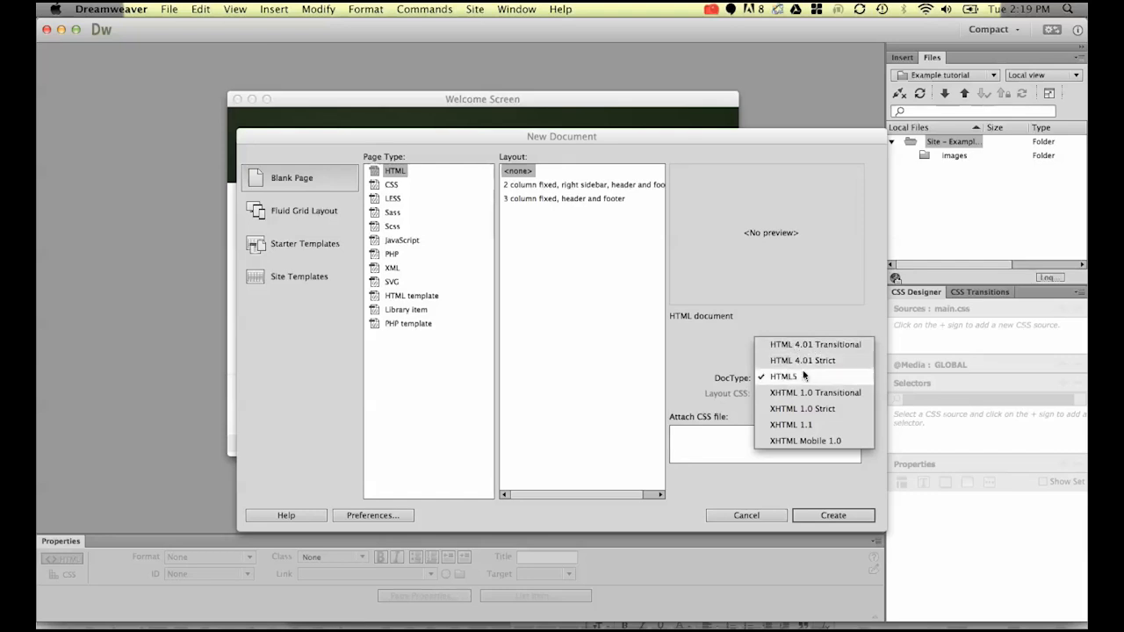
left_click(782, 375)
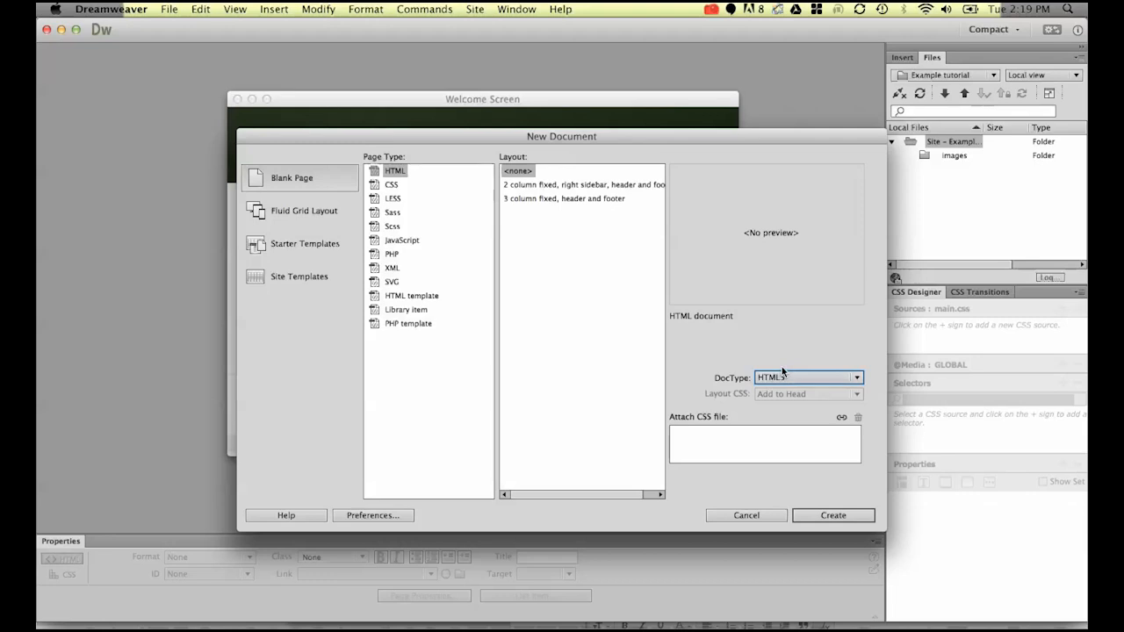
left_click(745, 515)
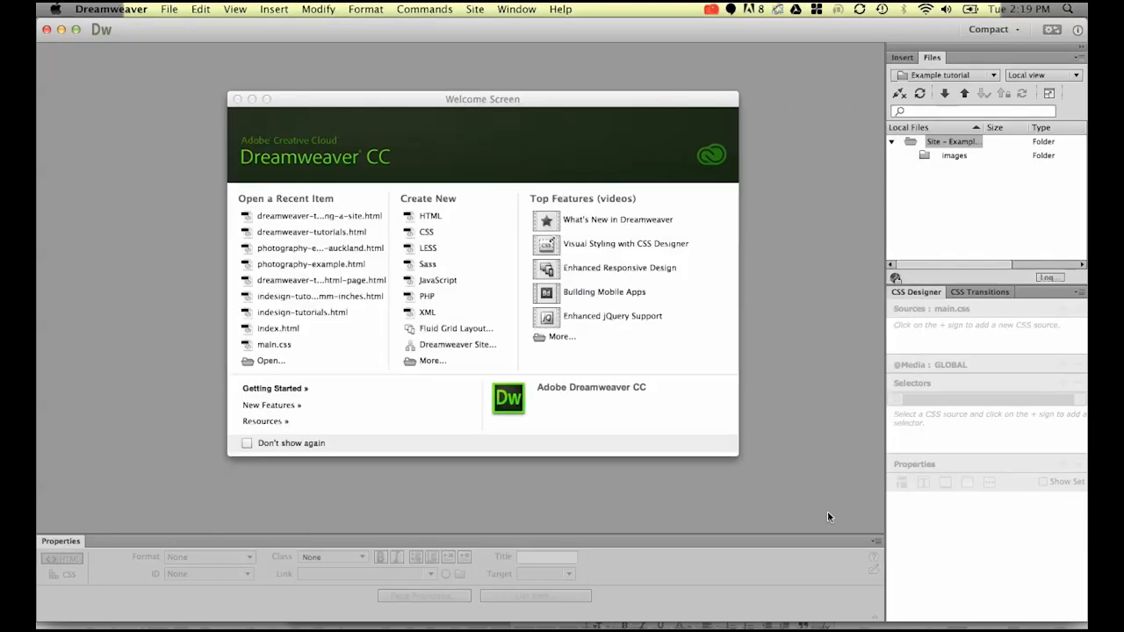
- Save the new page with the file name index.html in the Example tutorial folder
left_click(429, 215)
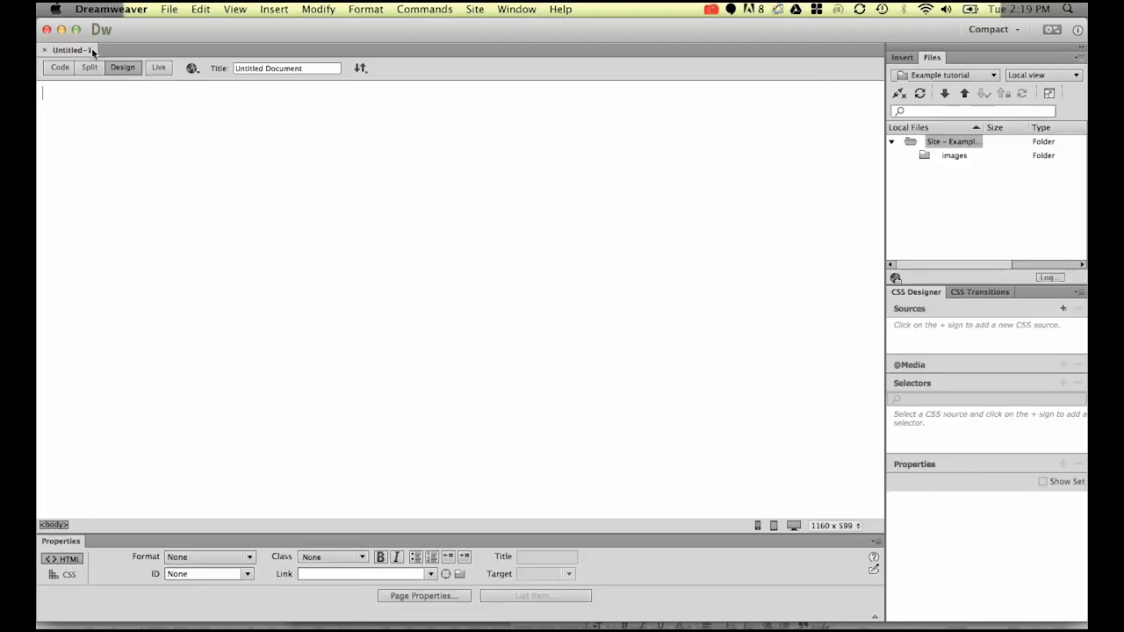
mouse_move(213, 187)
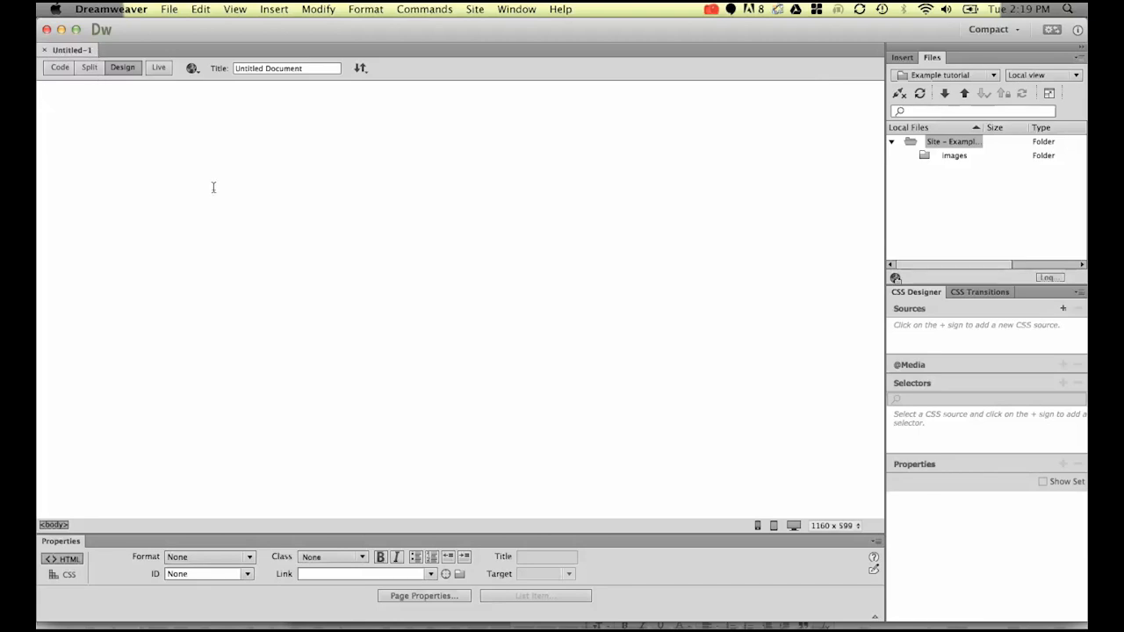
left_click(169, 9)
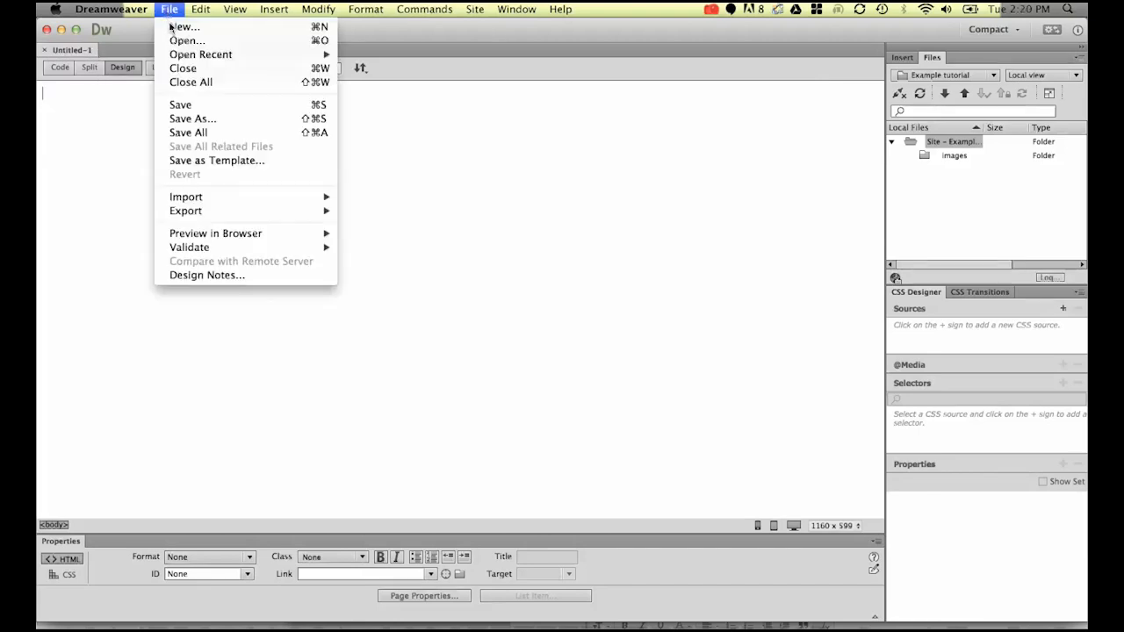
left_click(192, 119)
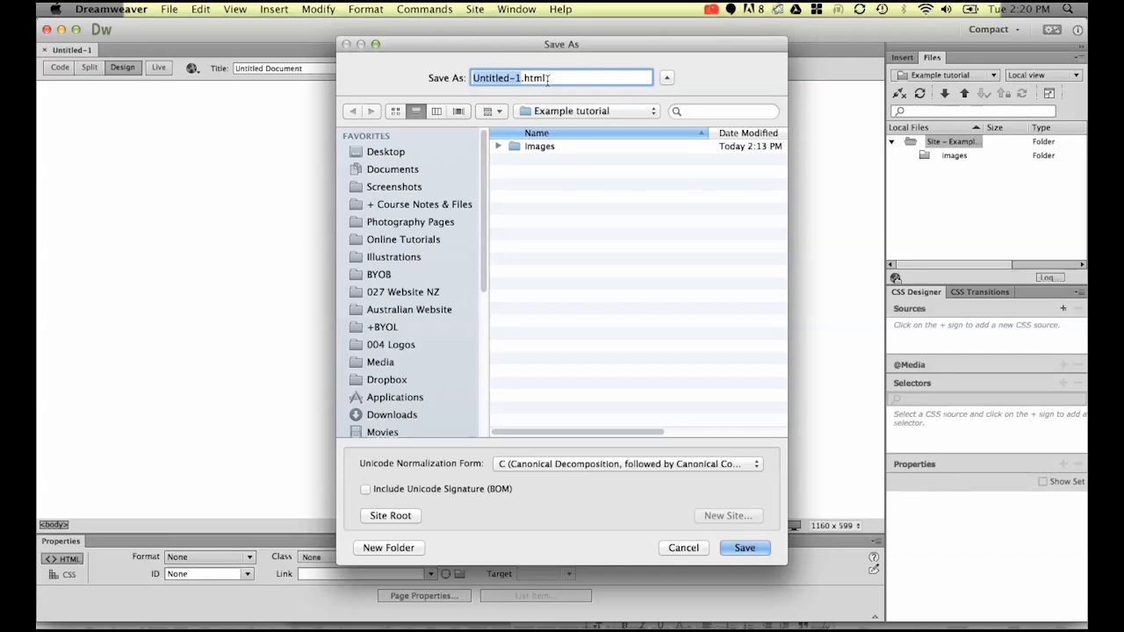
type("index.html")
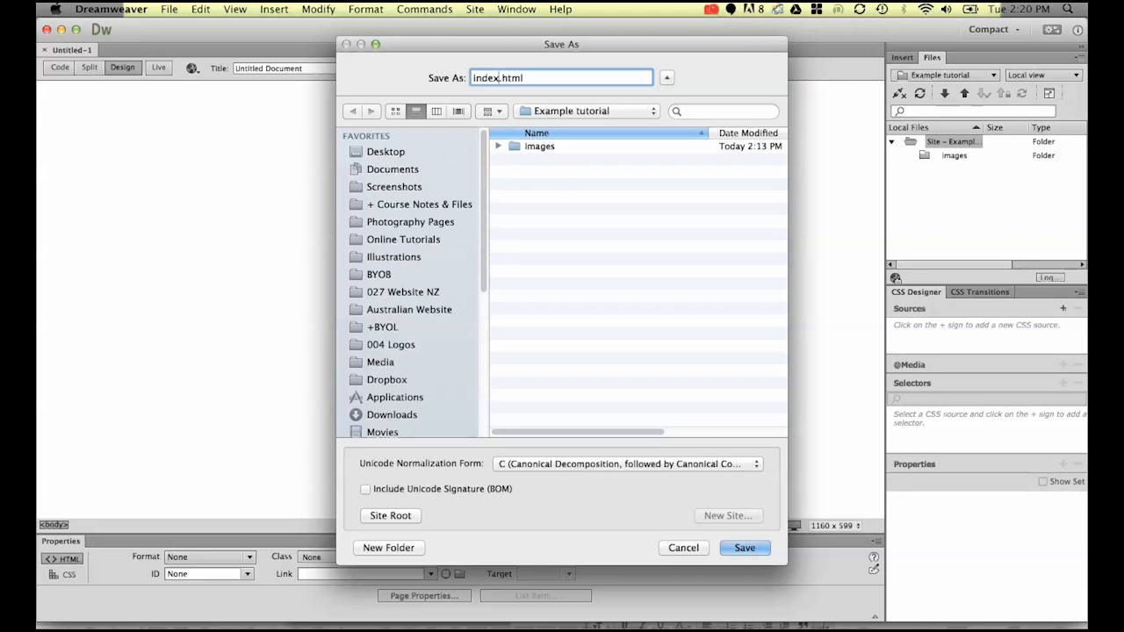
mouse_move(452, 40)
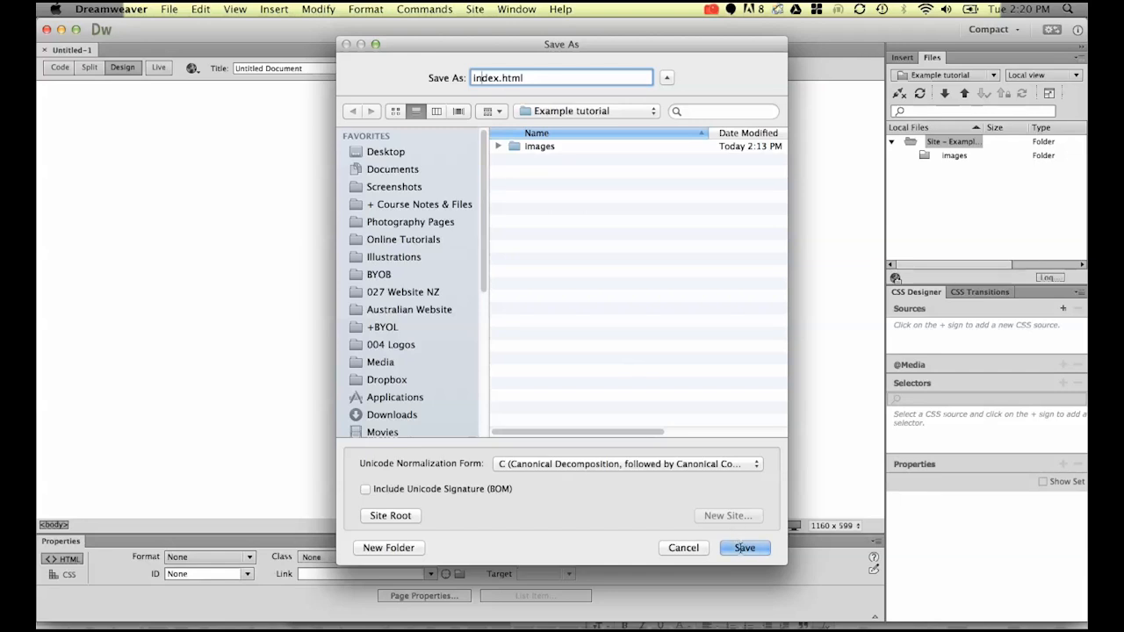
left_click(743, 547)
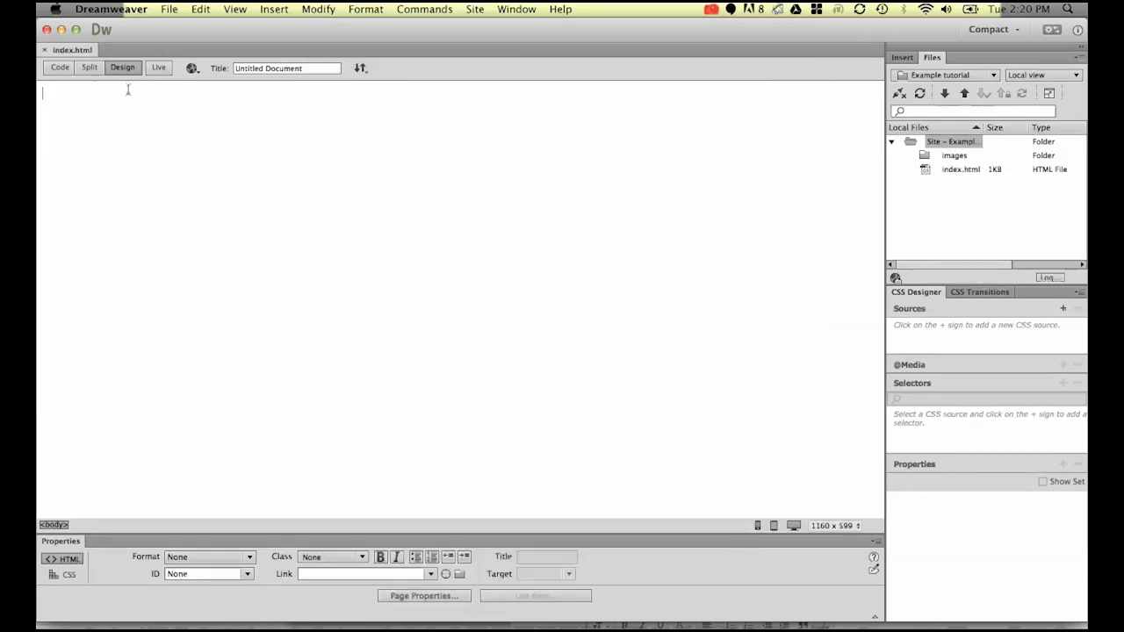
mouse_move(277, 228)
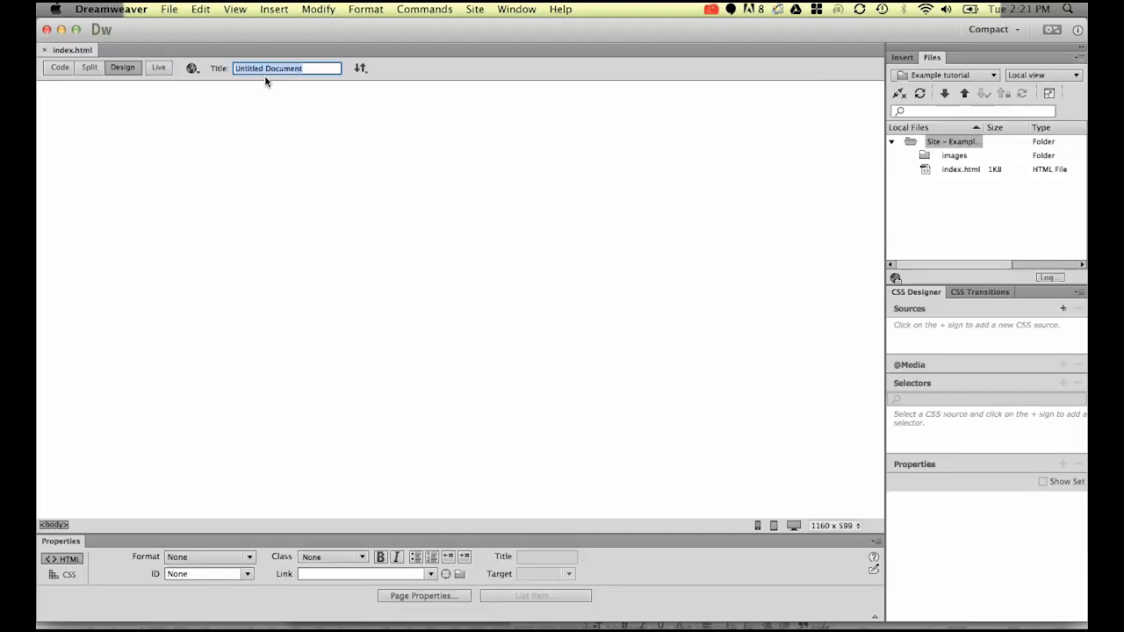
- Replace 'Untitled Document' in the Title field with 'Dreamweaver Tutorial Website'
type("Dreamweaver Tutorial Website")
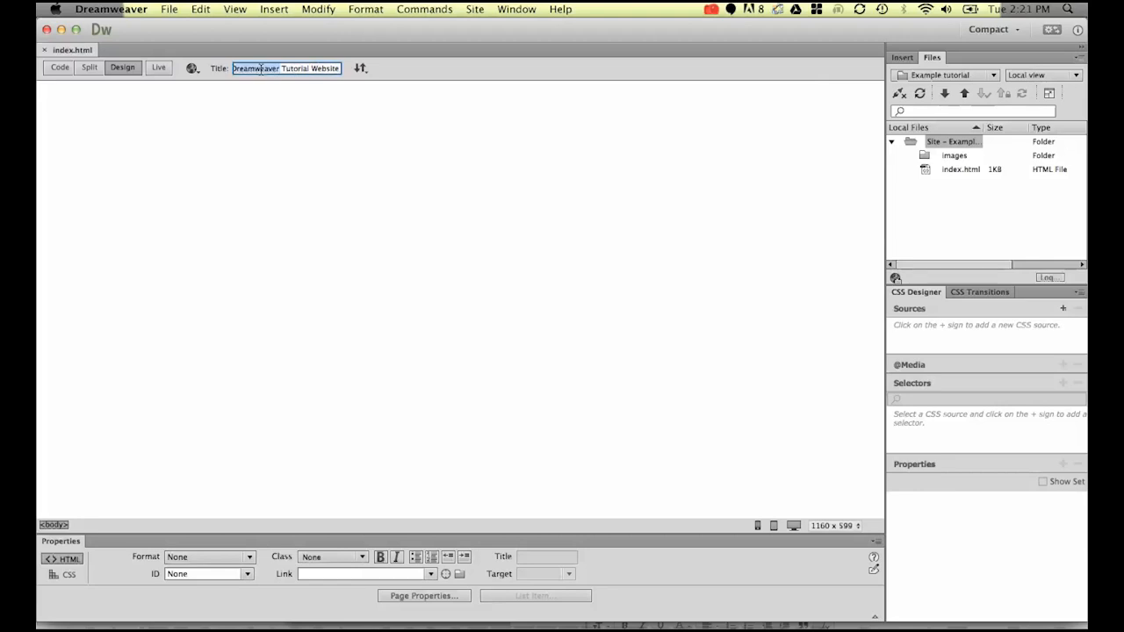
double_click(294, 69)
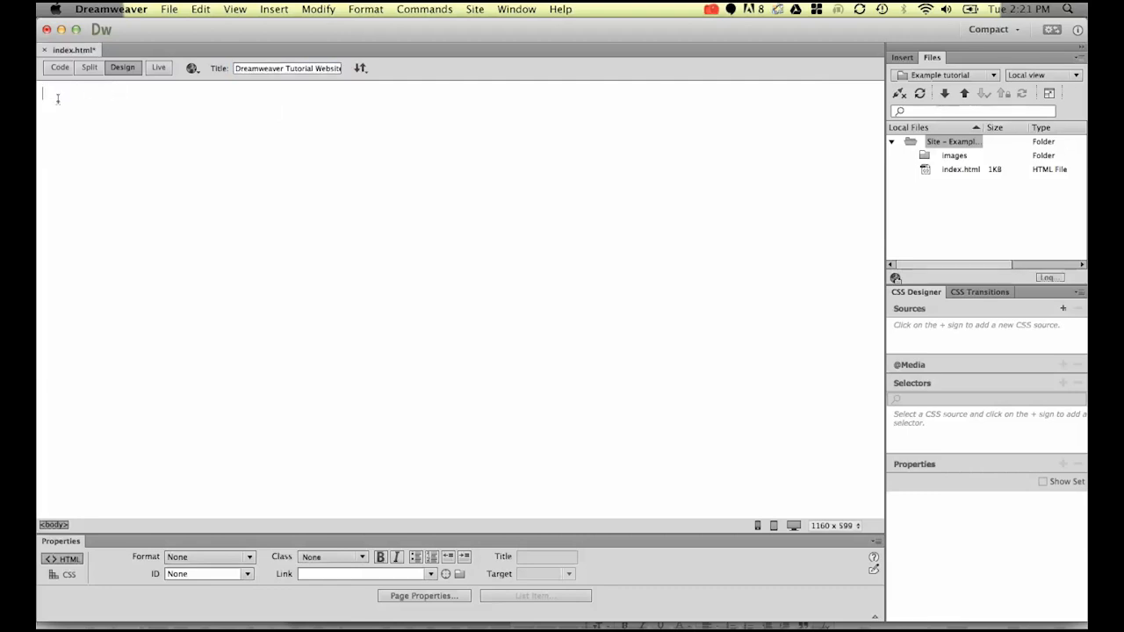
mouse_move(84, 101)
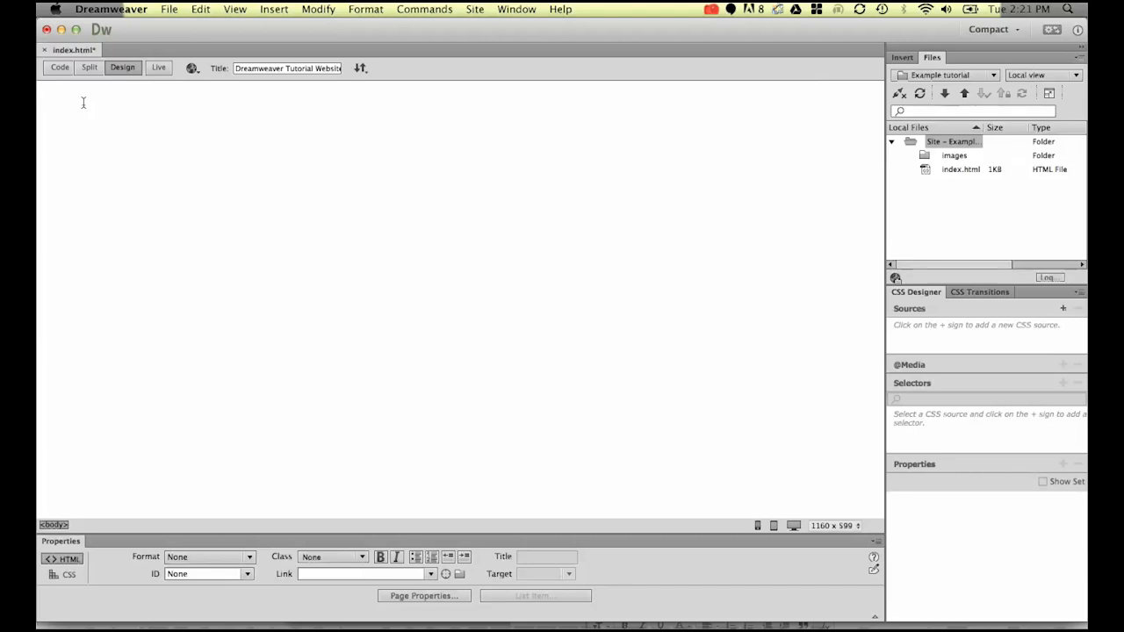
- Type 'Creating a website is easy in Dreamweaver.' in the page body and save index.html
type("Create")
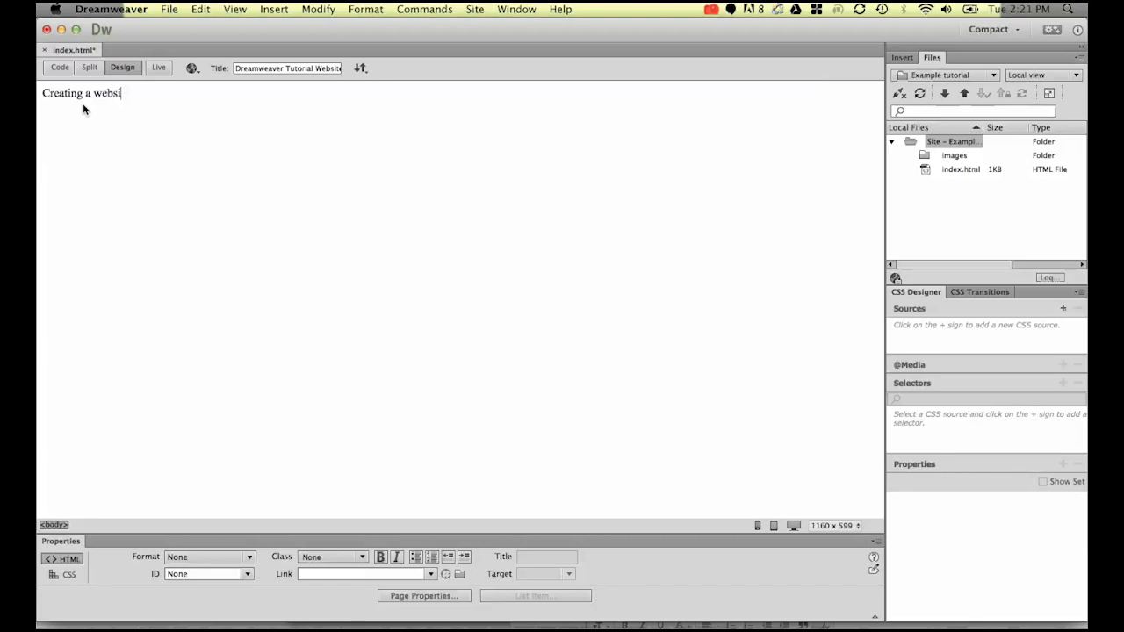
type("te is easy in")
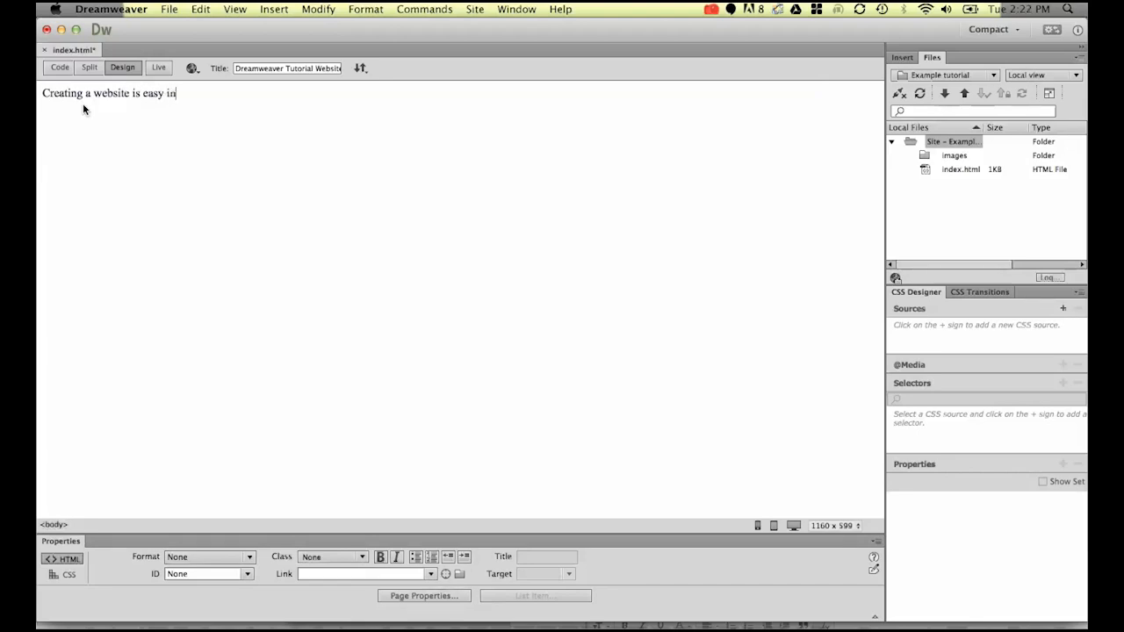
type("Dreamweaver")
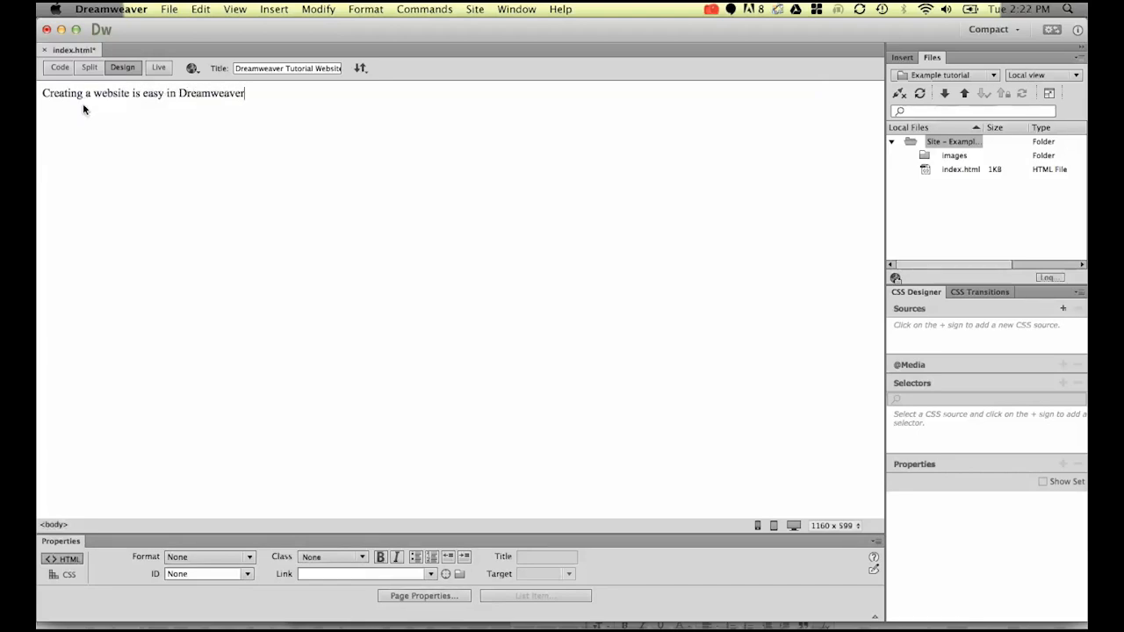
type(".")
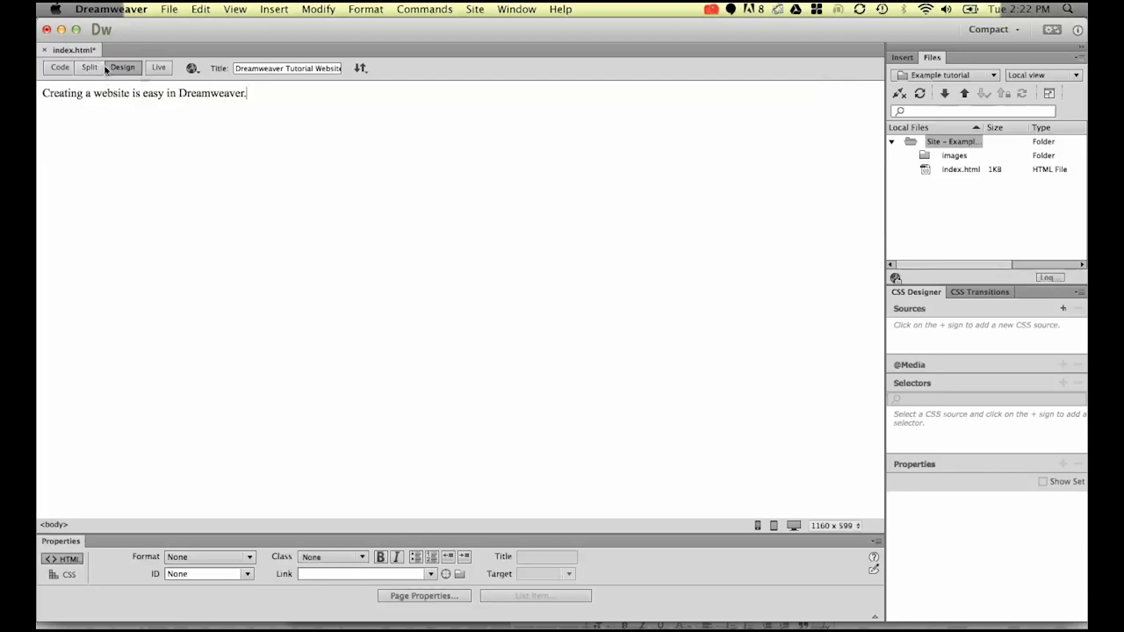
left_click(287, 68)
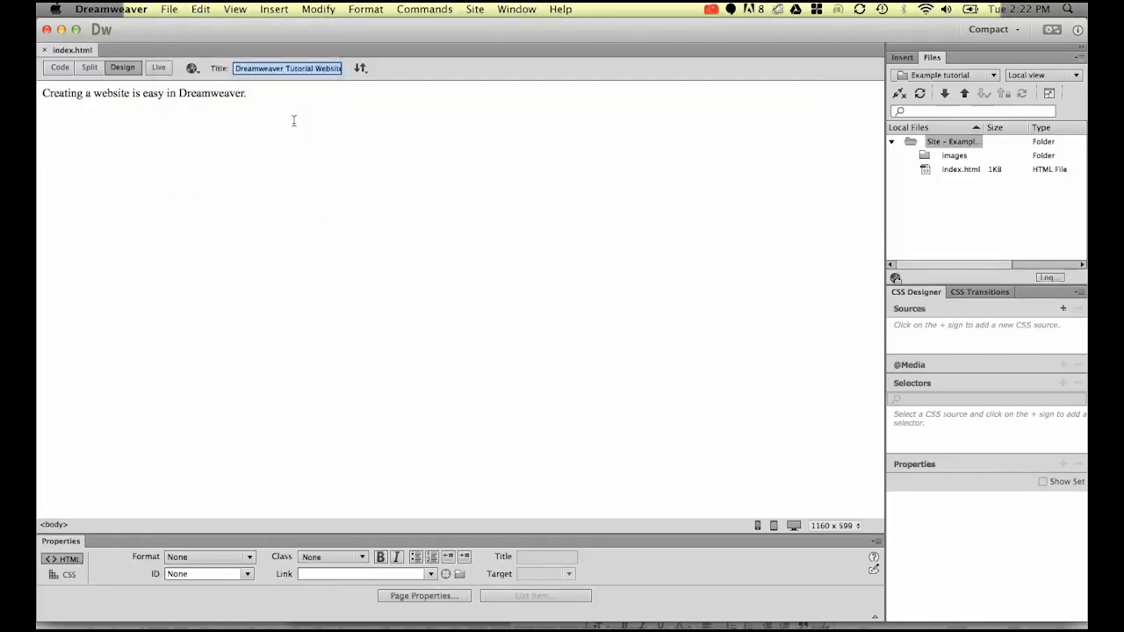
- Preview index.html in Google Chrome through File > Preview in Browser
left_click(169, 9)
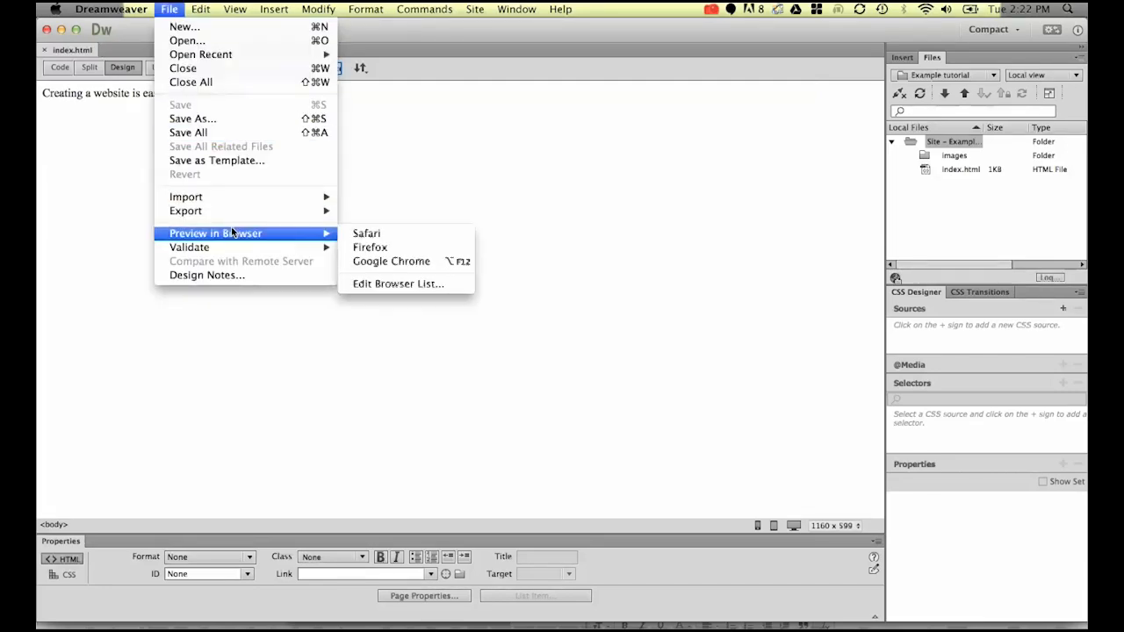
mouse_move(366, 233)
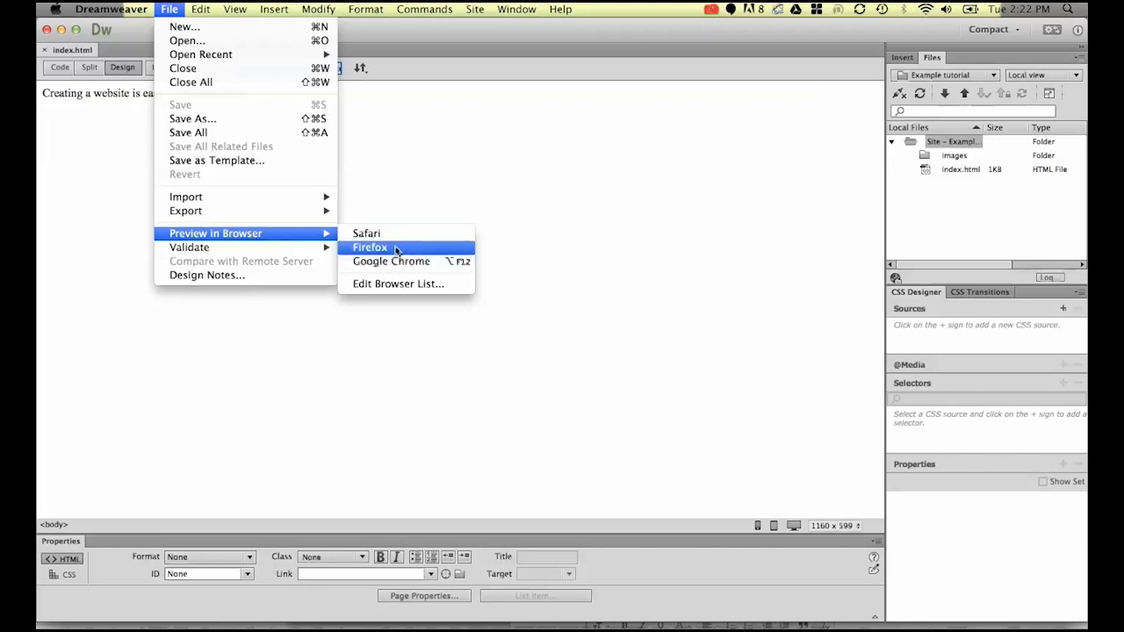
mouse_move(366, 233)
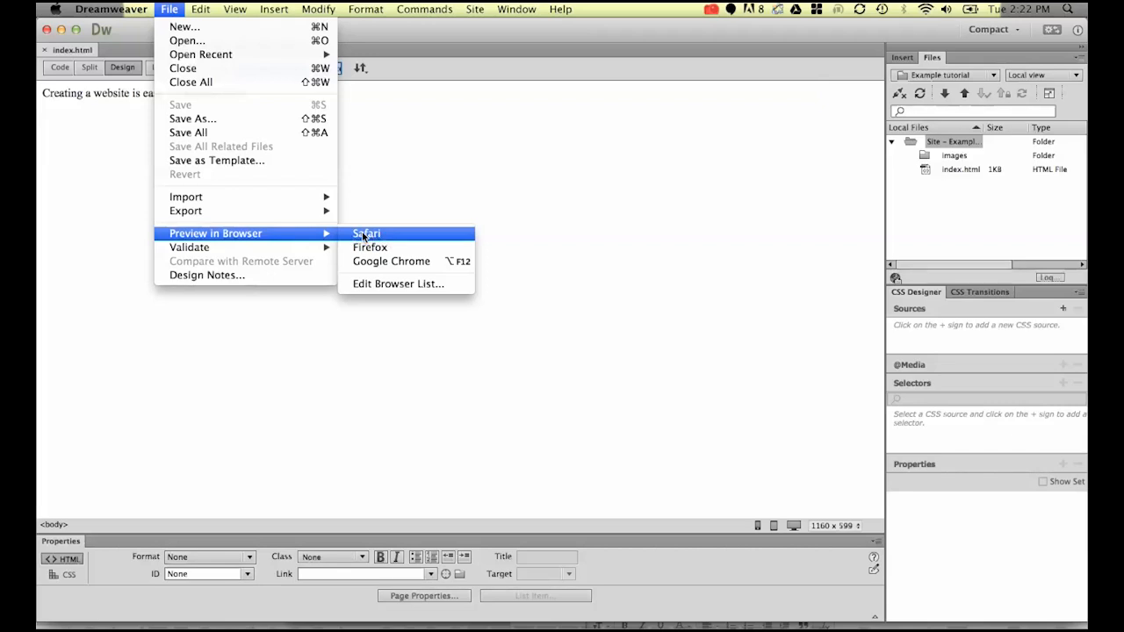
mouse_move(369, 247)
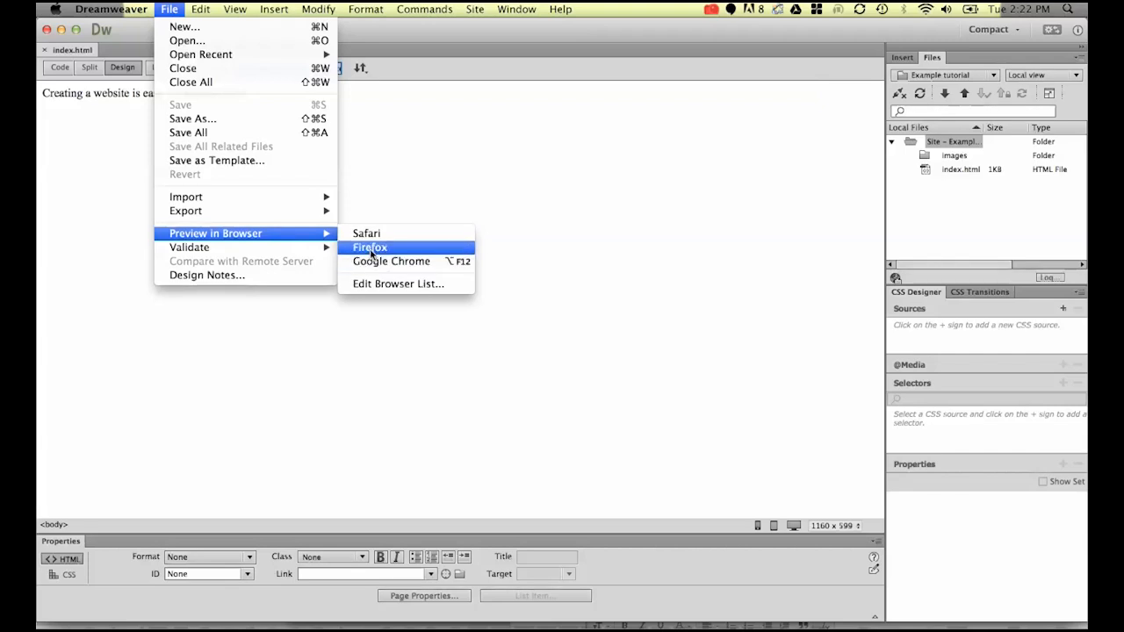
mouse_move(391, 261)
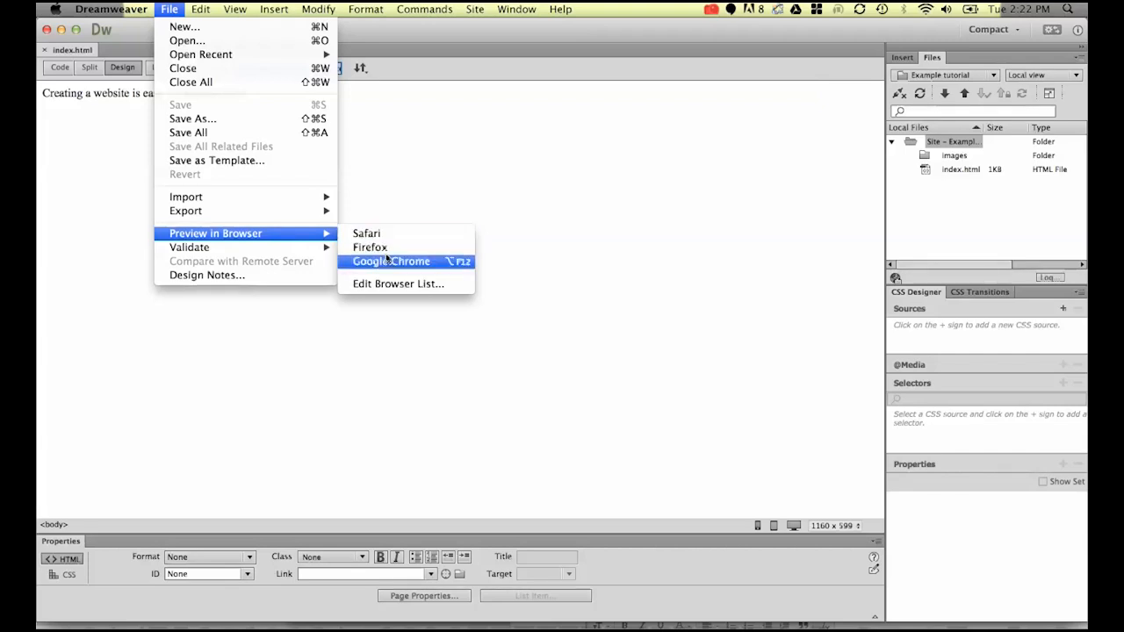
mouse_move(366, 233)
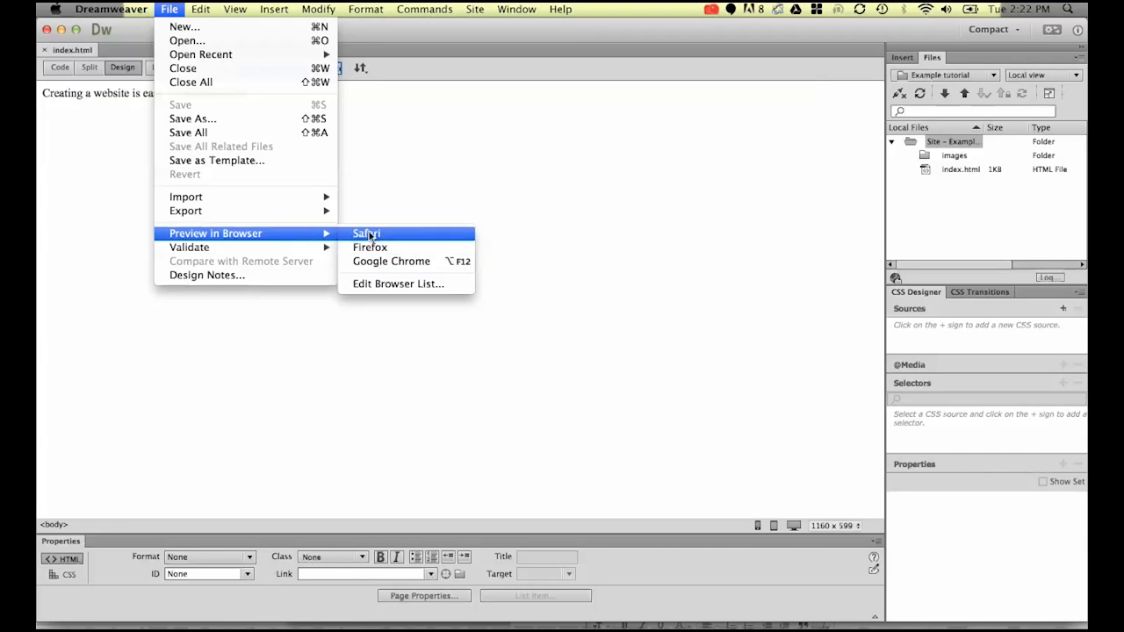
mouse_move(391, 261)
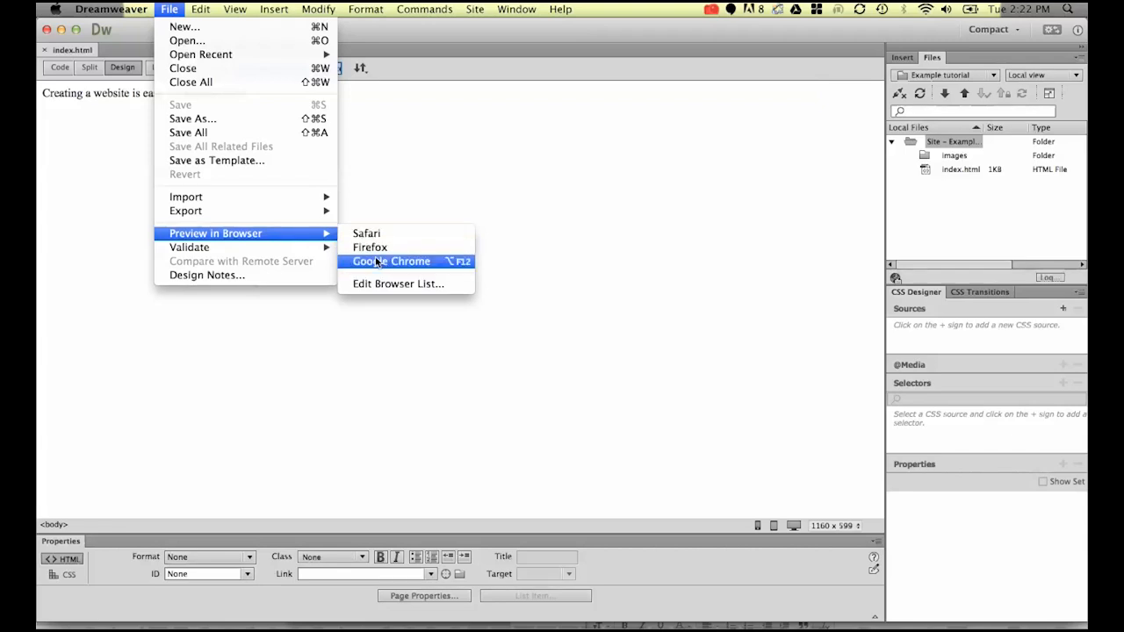
mouse_move(385, 261)
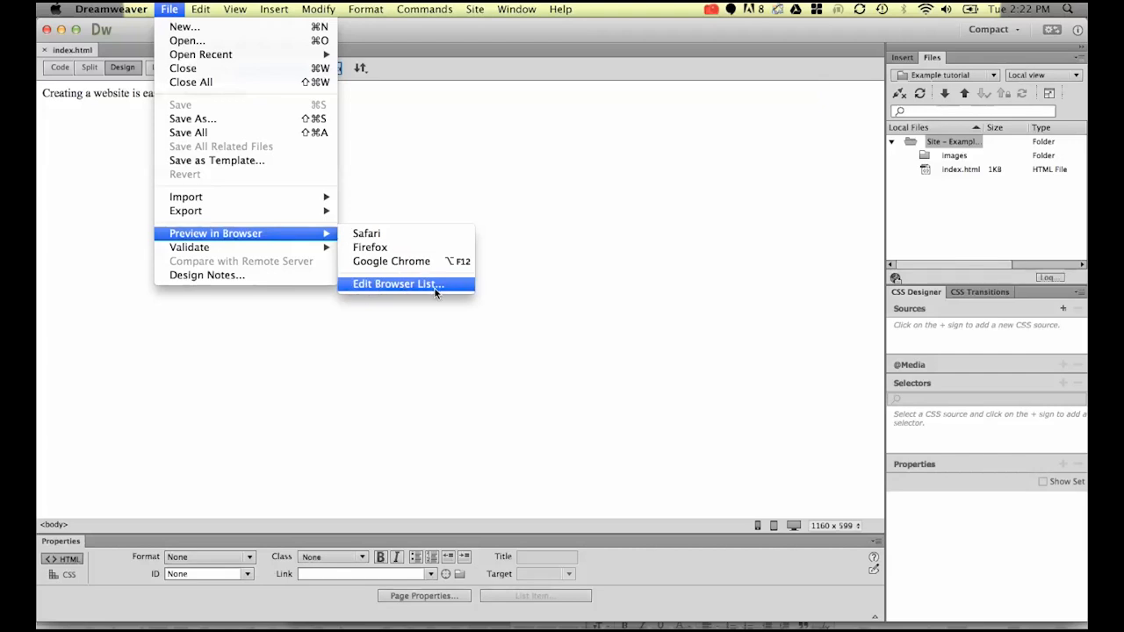
mouse_move(390, 260)
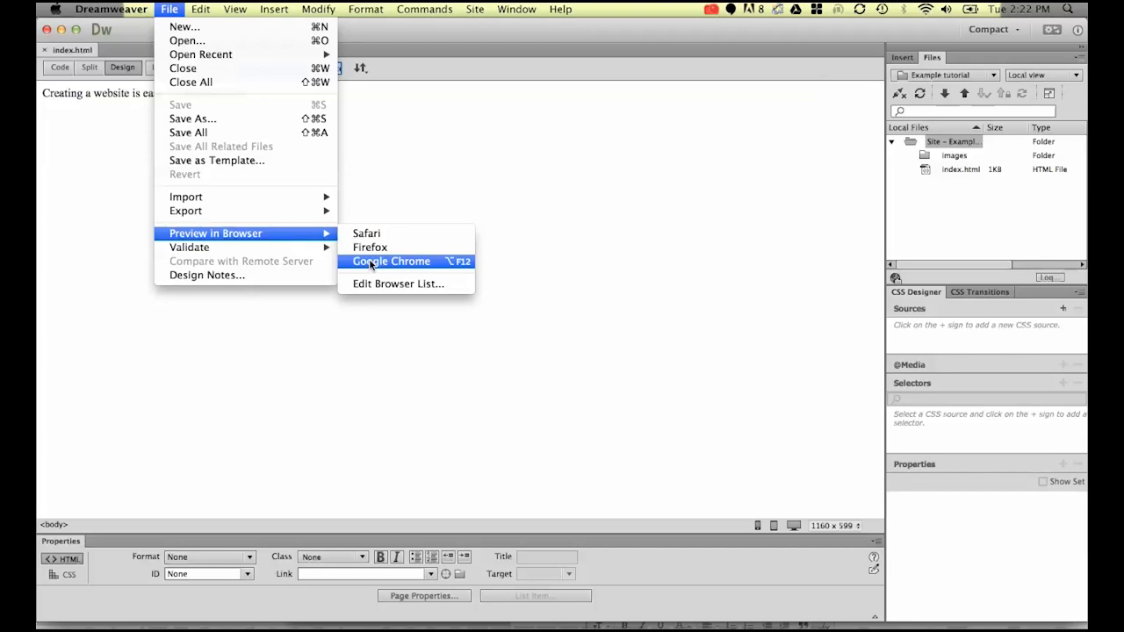
mouse_move(382, 268)
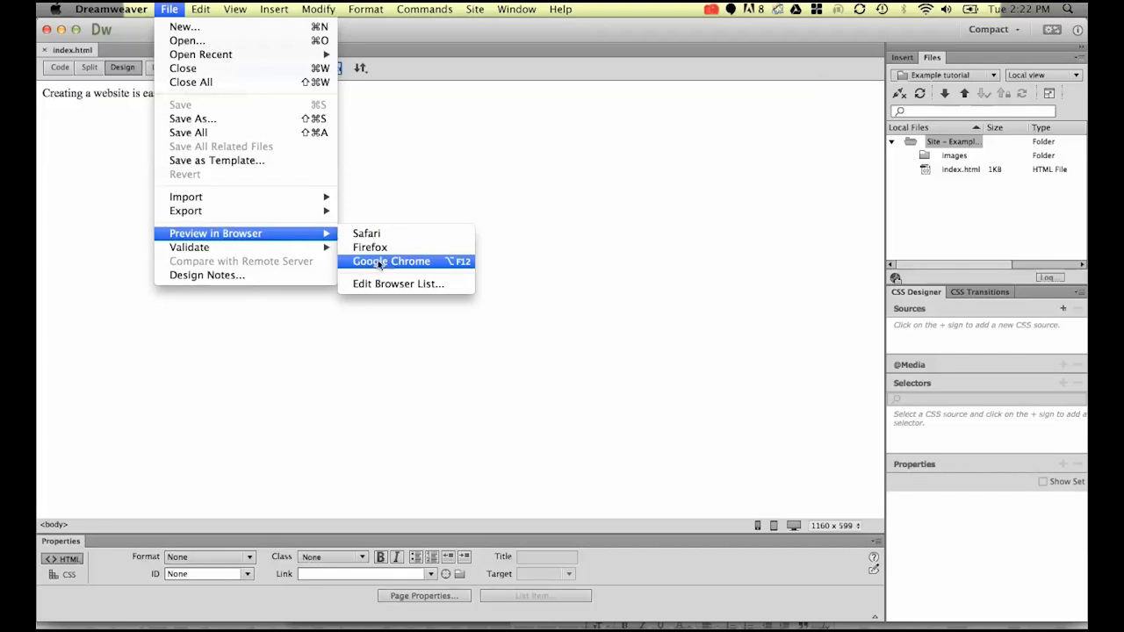
mouse_move(369, 247)
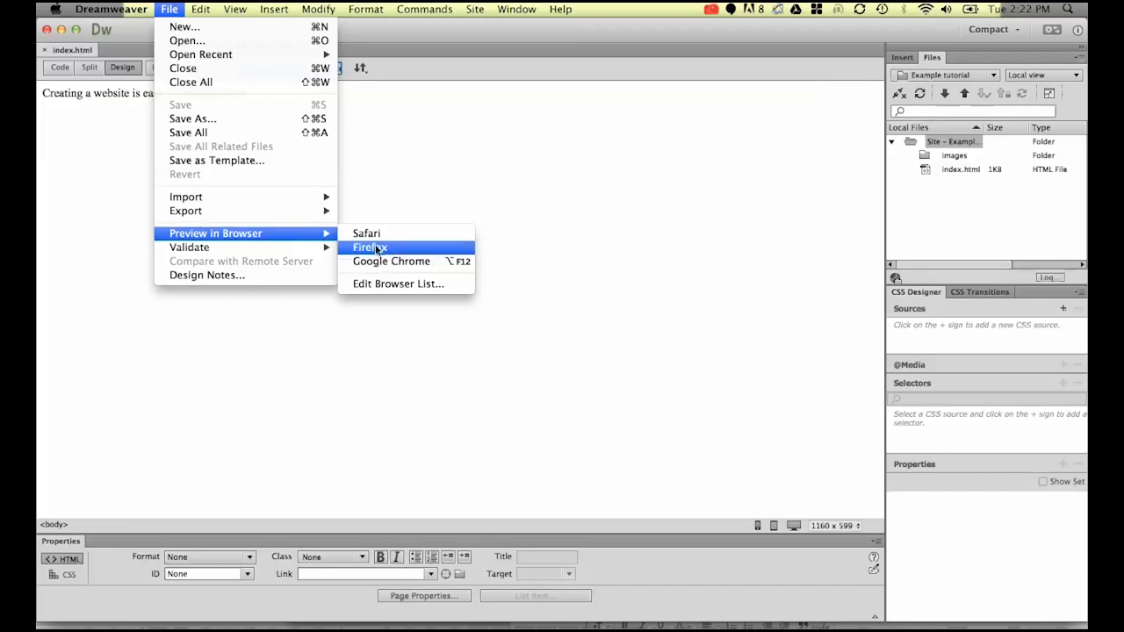
mouse_move(366, 233)
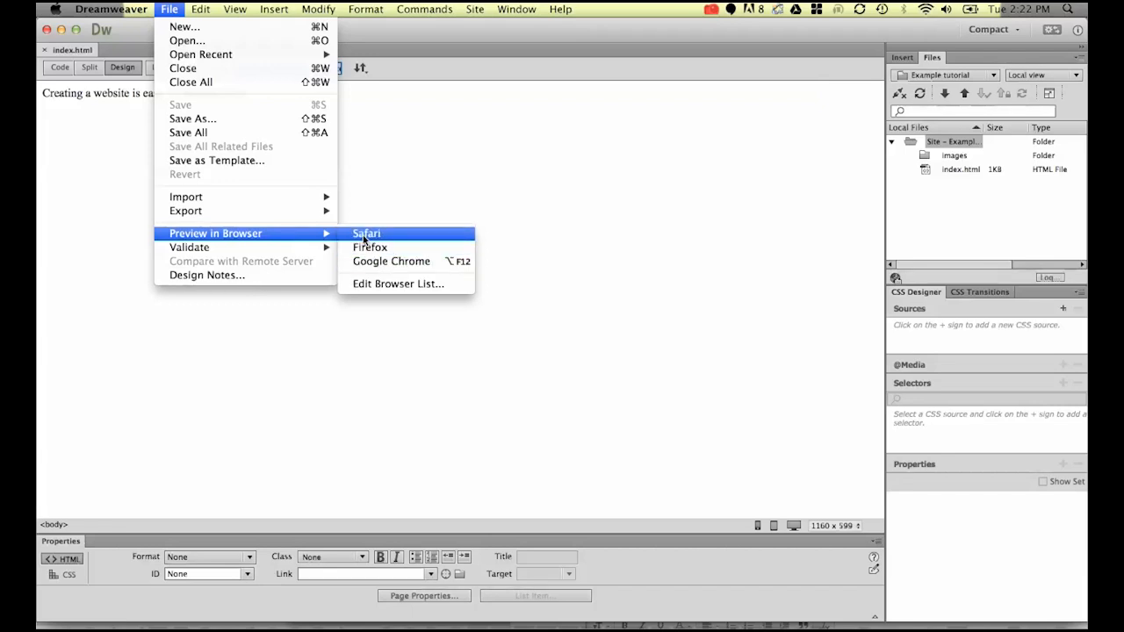
mouse_move(390, 260)
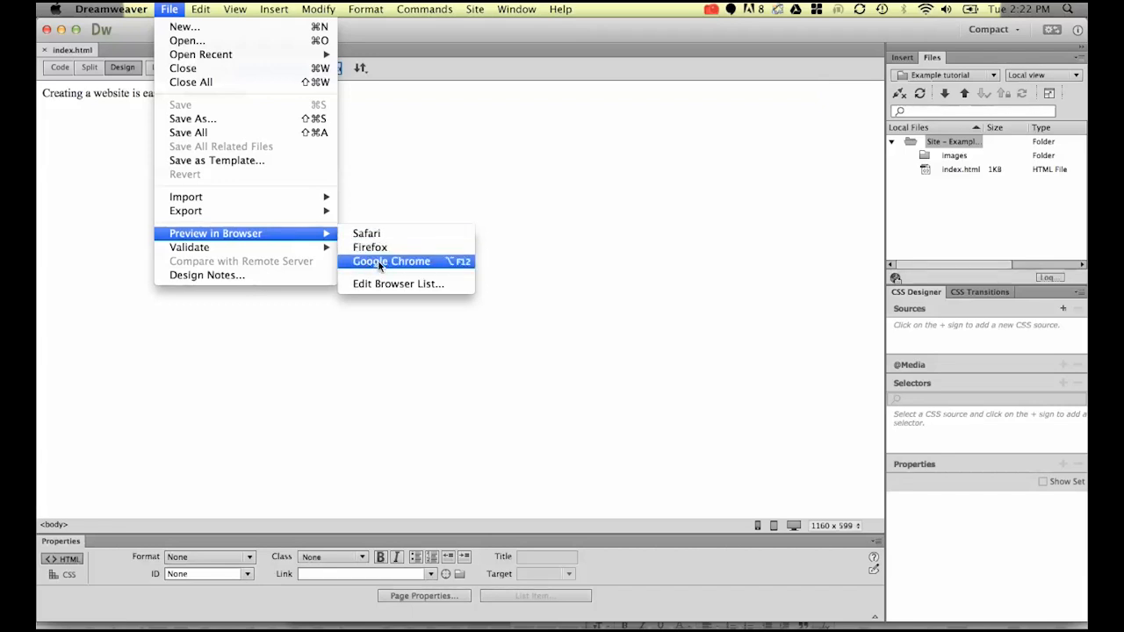
left_click(391, 261)
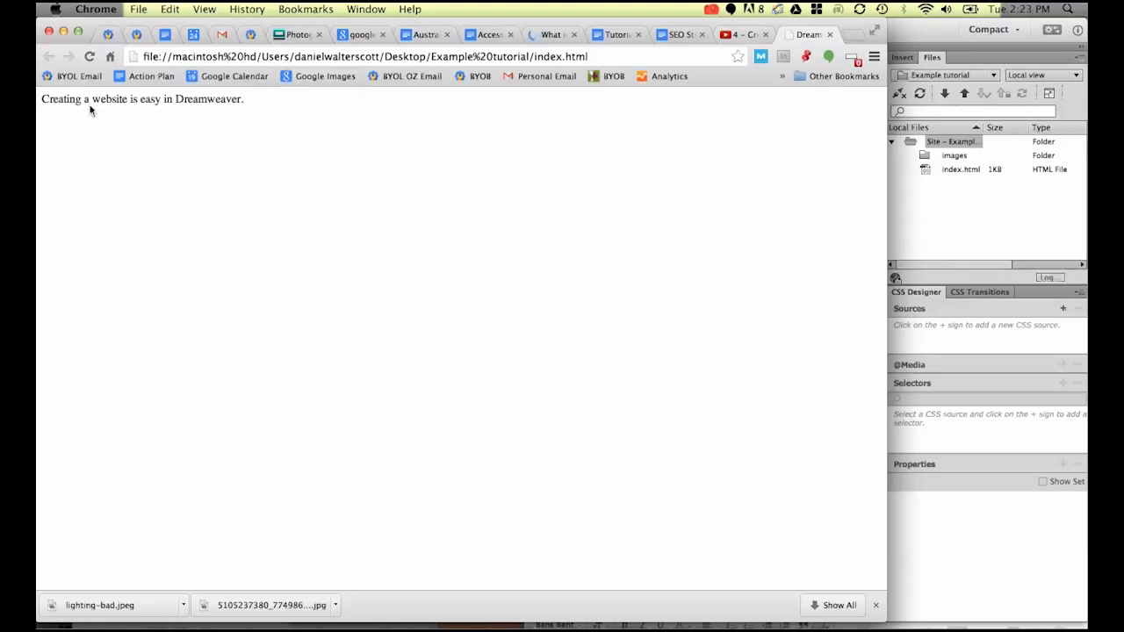
- Select the sentence 'Creating a website is easy in Dreamweaver.' on the Chrome preview
triple_click(140, 98)
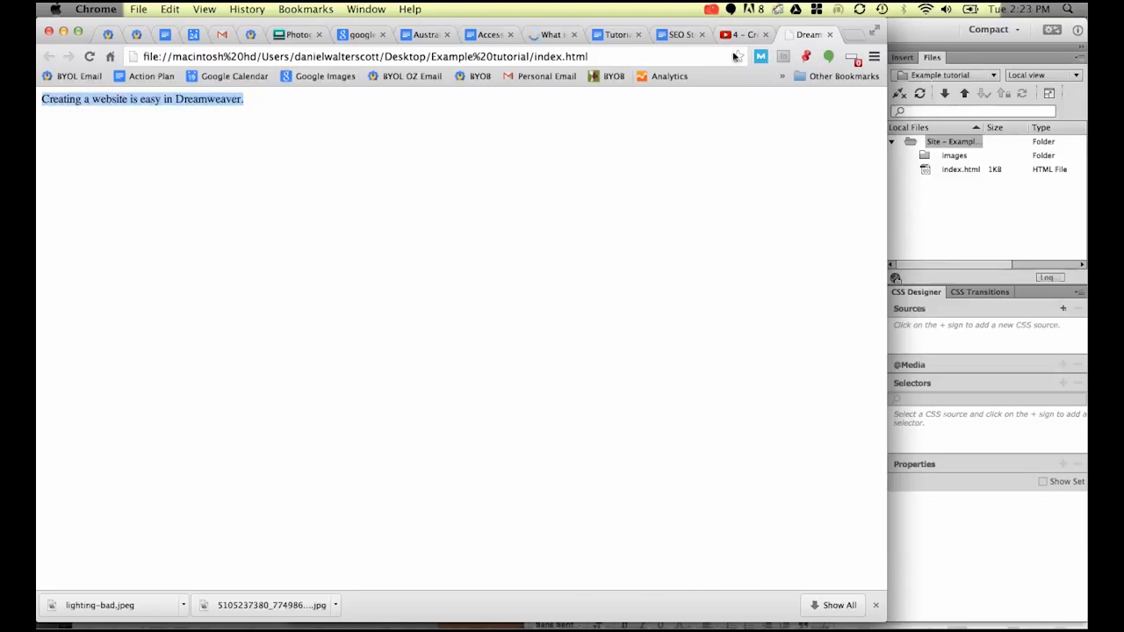
mouse_move(807, 35)
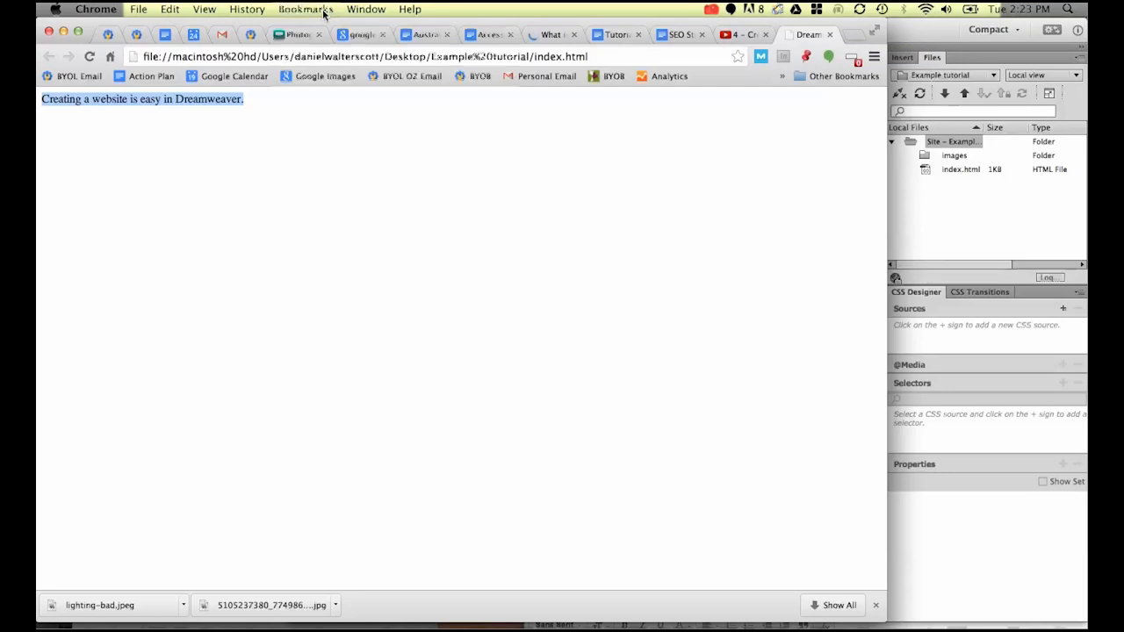
- Bookmark the previewed page, keeping the name 'Dreamweaver Tutorial Website'
left_click(305, 8)
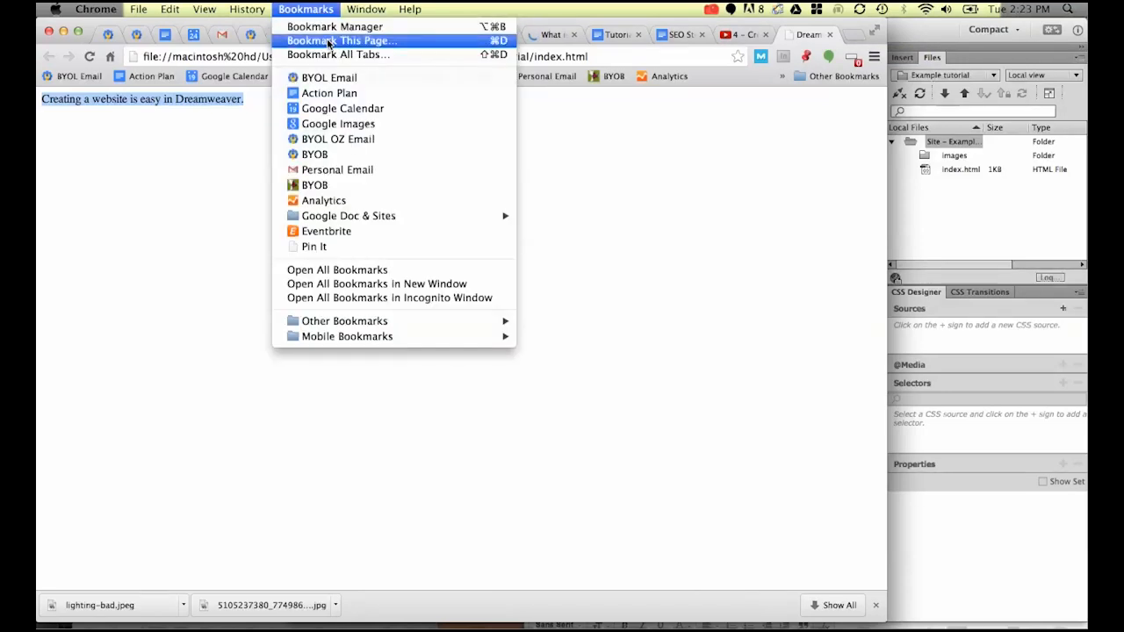
left_click(342, 41)
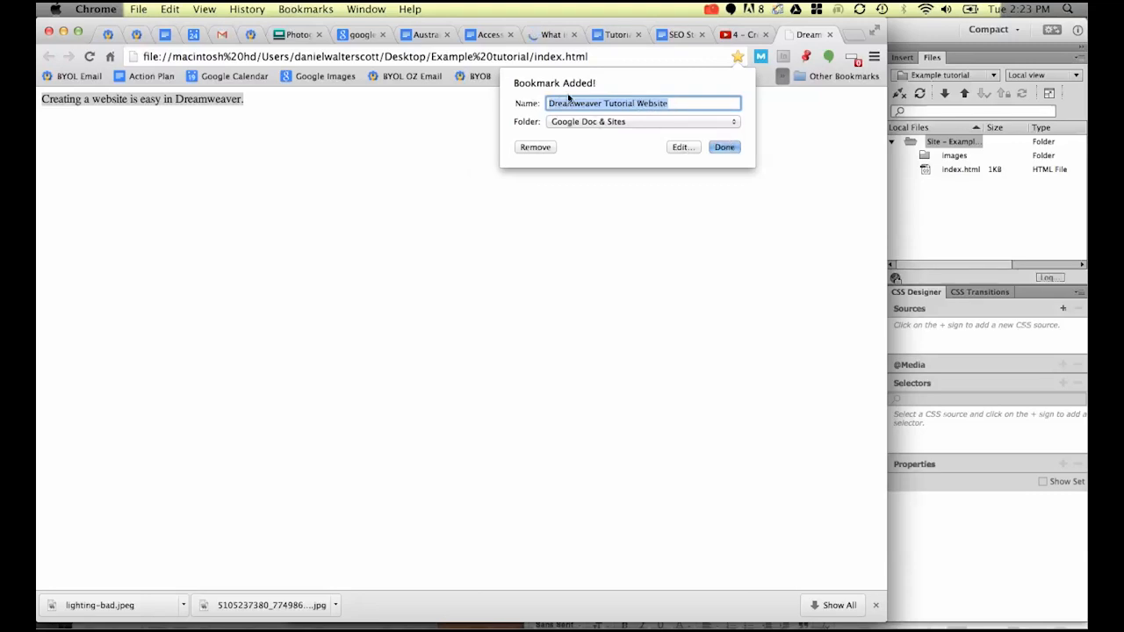
left_click(724, 147)
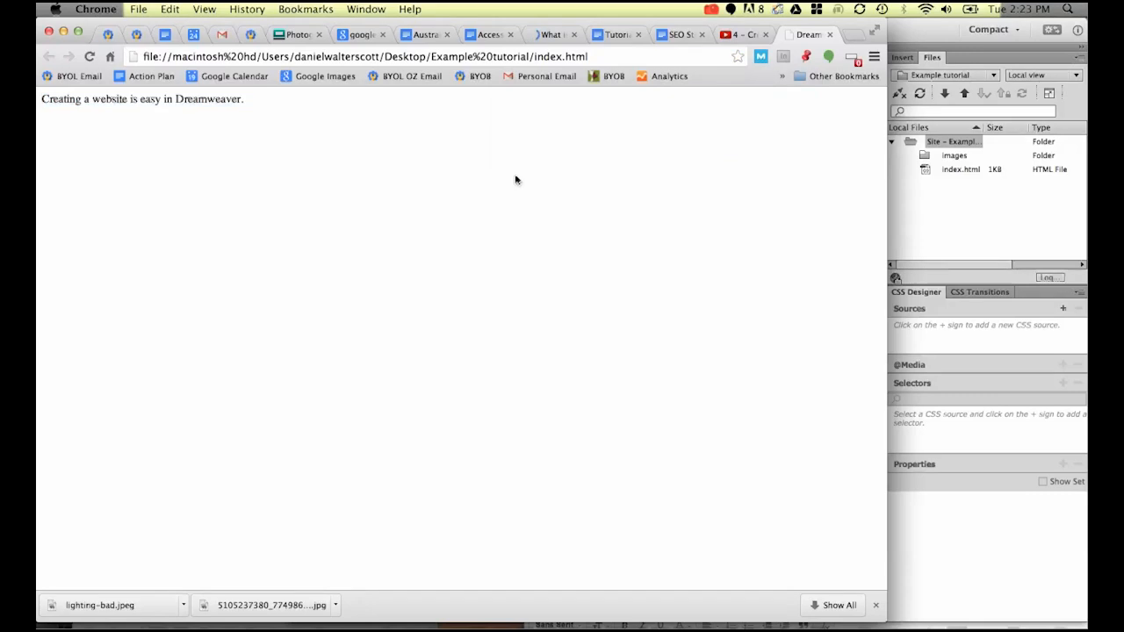
mouse_move(413, 131)
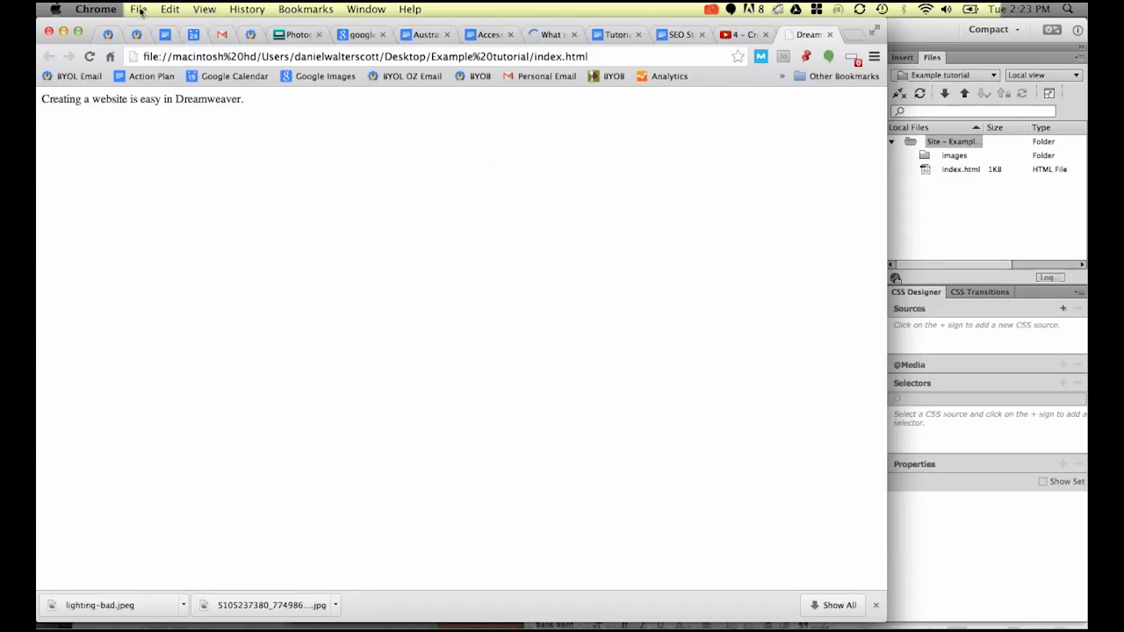
- Open a new Chrome window, load google.co.nz and search for 'dreamweaver tutorial'
left_click(138, 9)
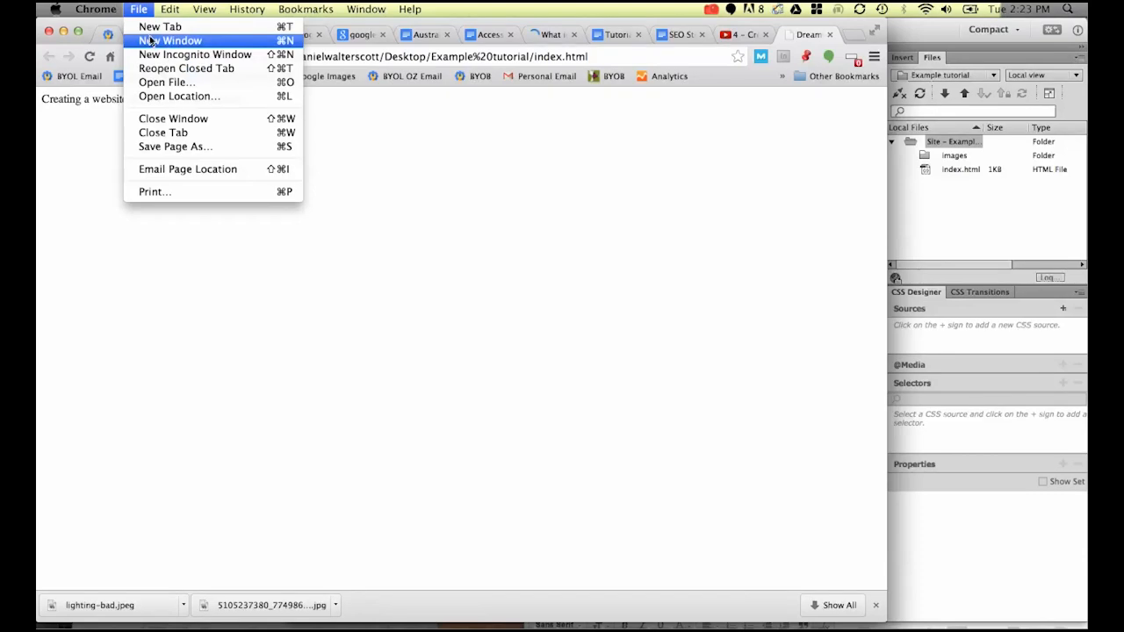
left_click(160, 26)
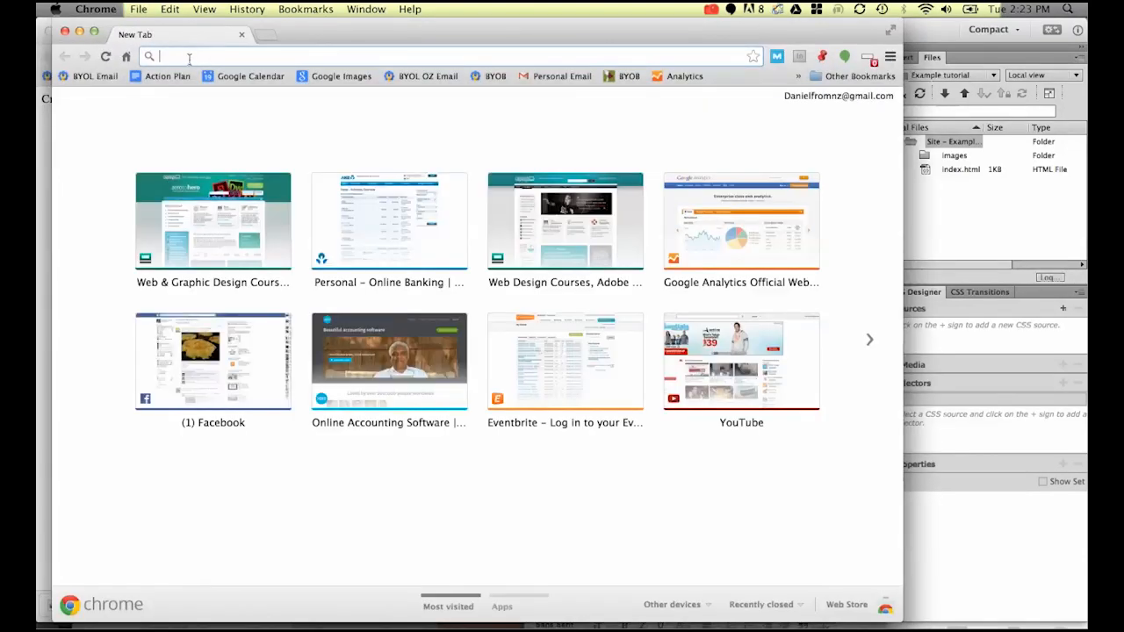
type("google.co.nz")
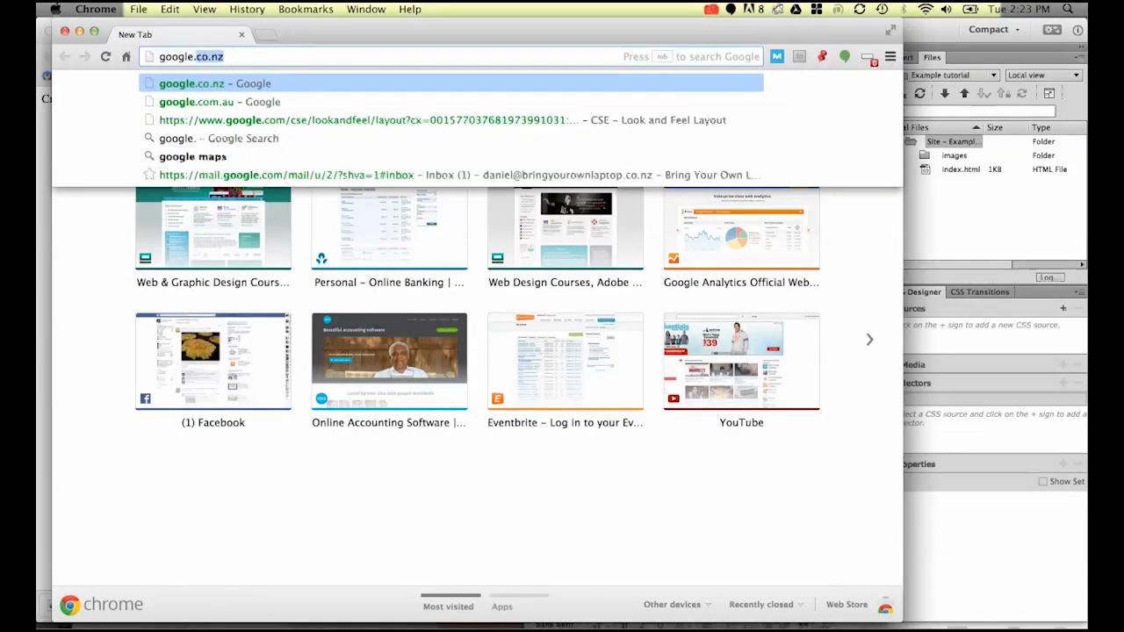
left_click(219, 101)
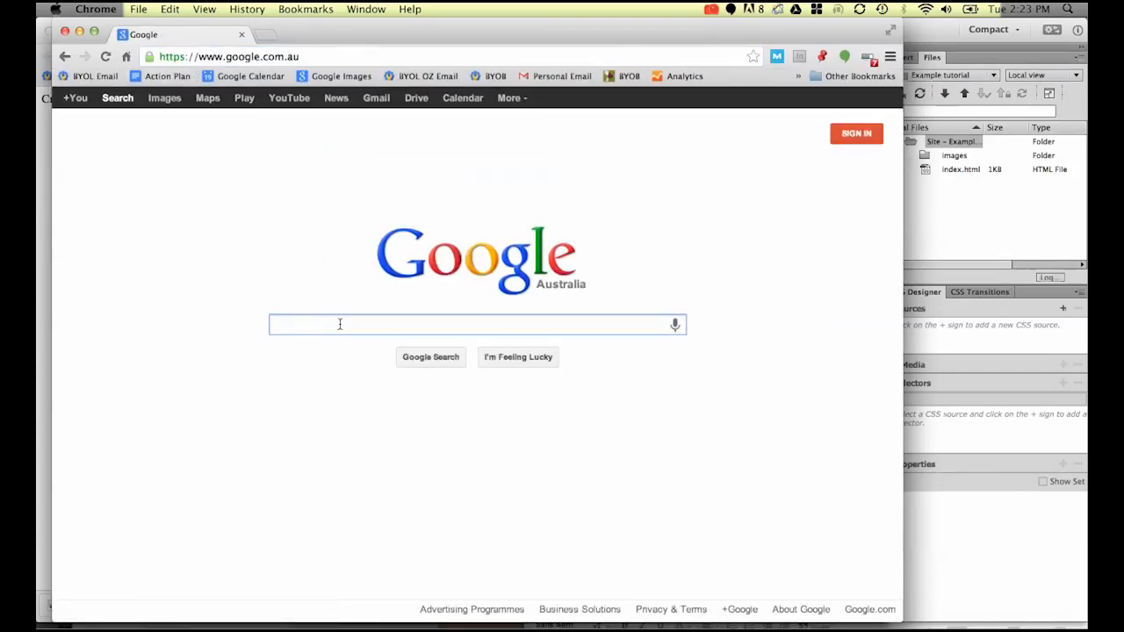
type("drem")
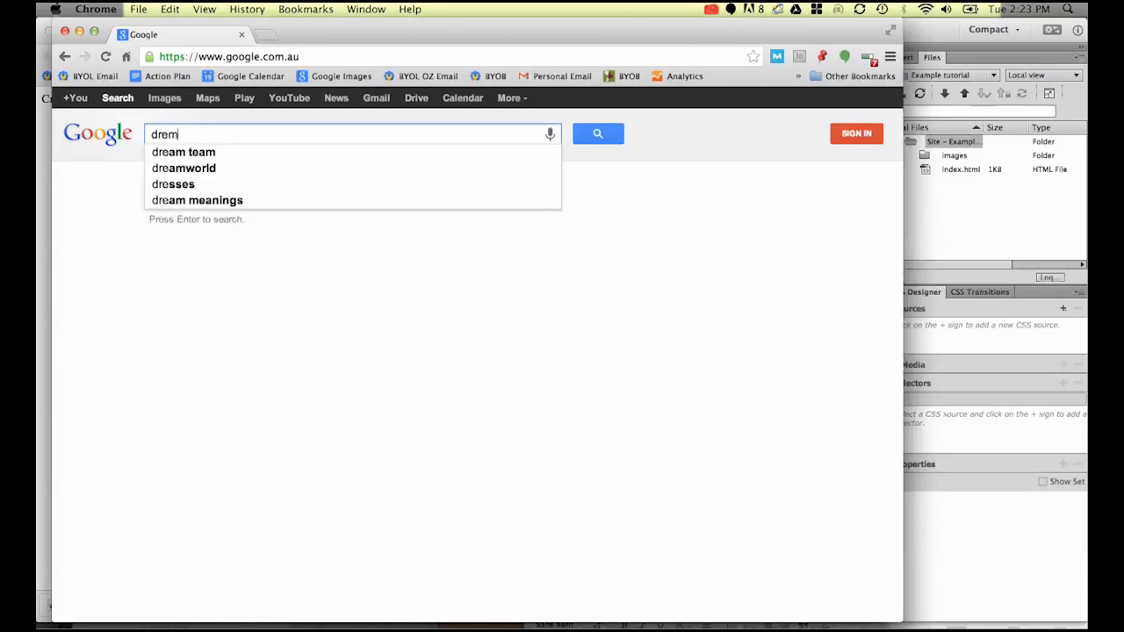
type("dreamweaver tutorial")
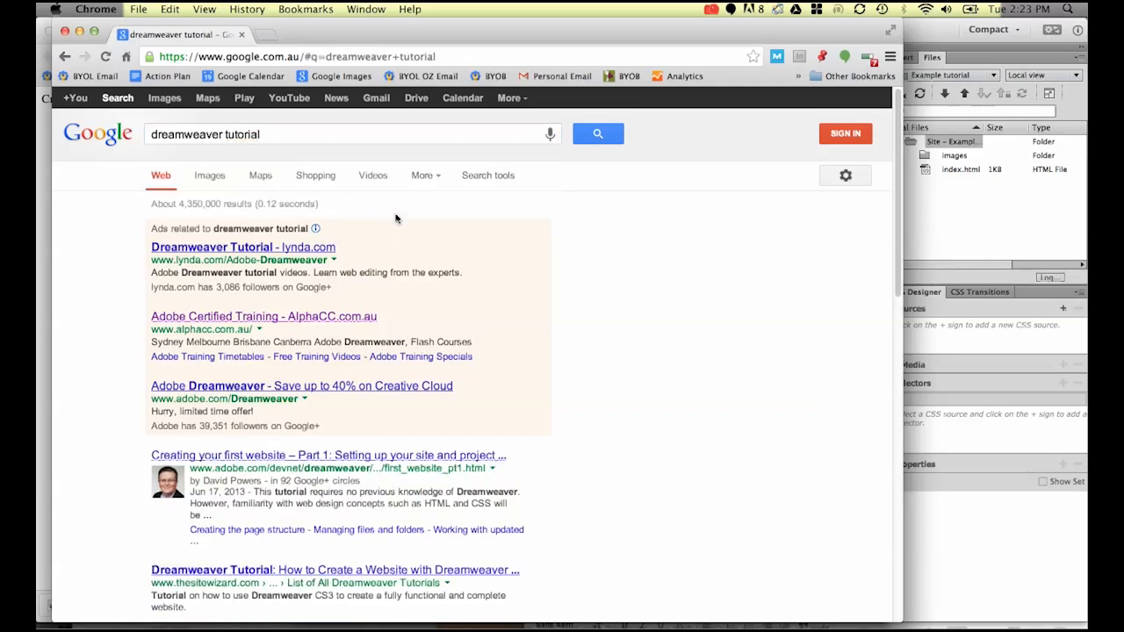
scroll("down", 3)
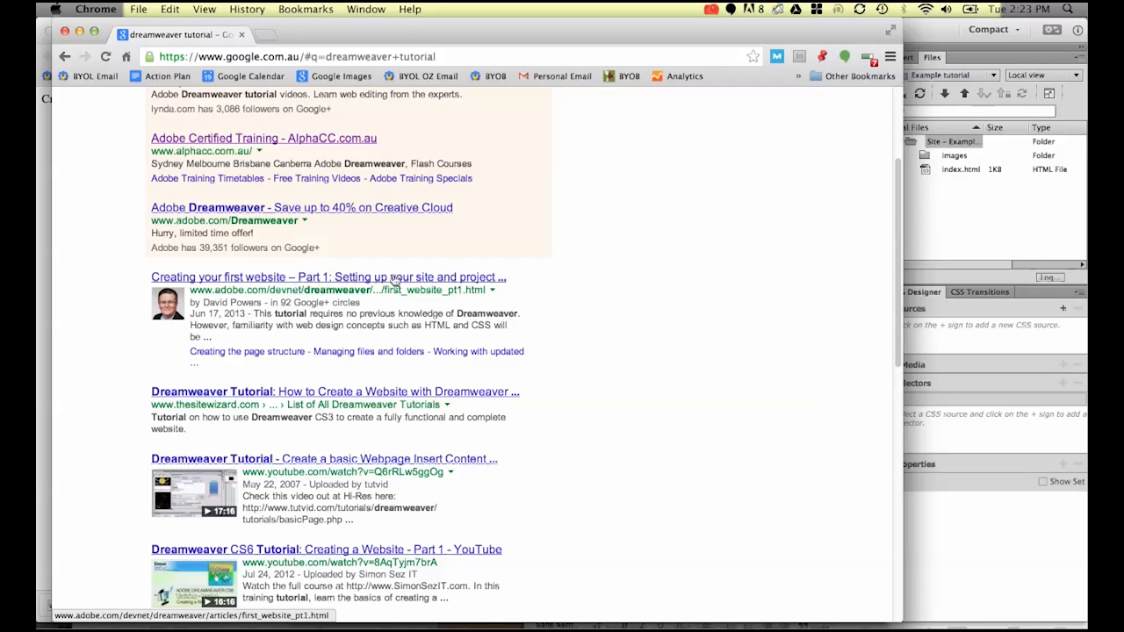
mouse_move(247, 281)
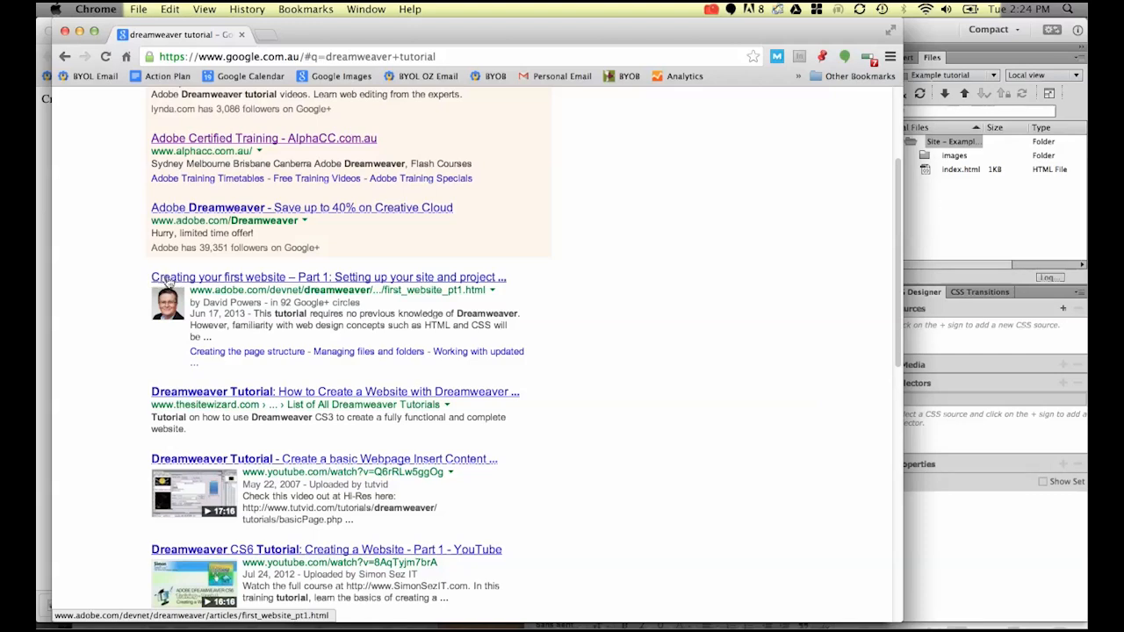
mouse_move(369, 272)
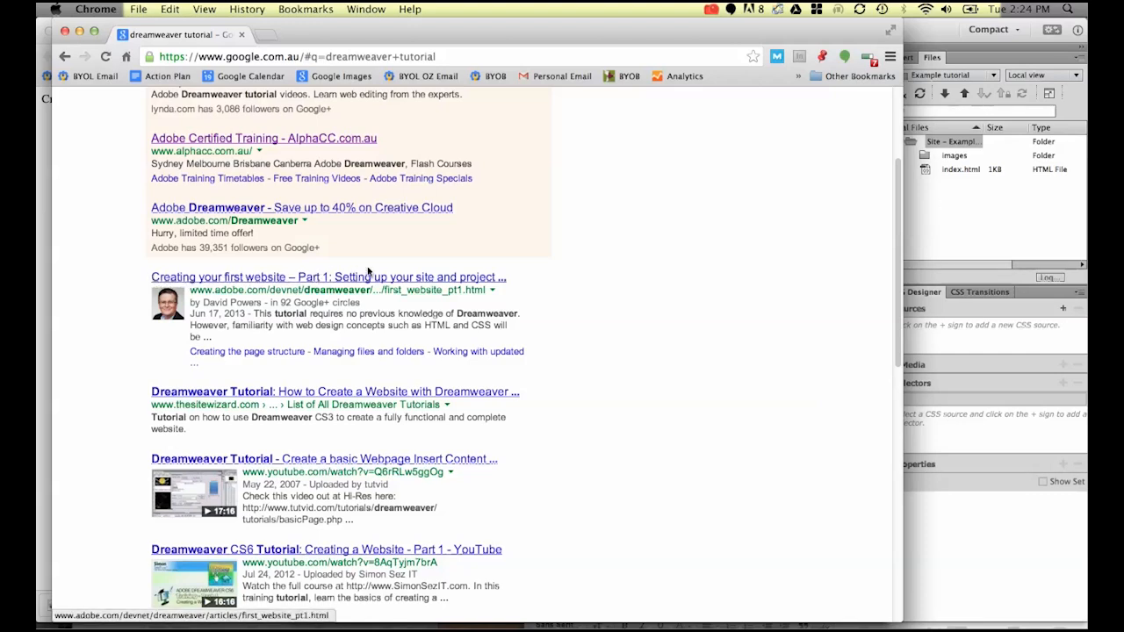
mouse_move(158, 266)
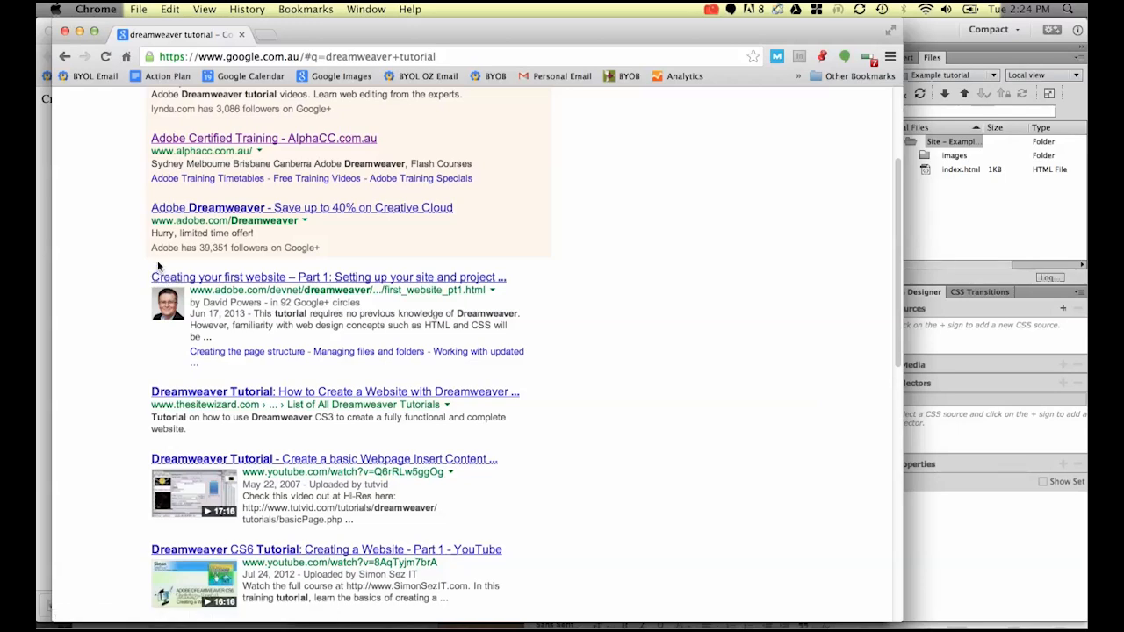
mouse_move(200, 457)
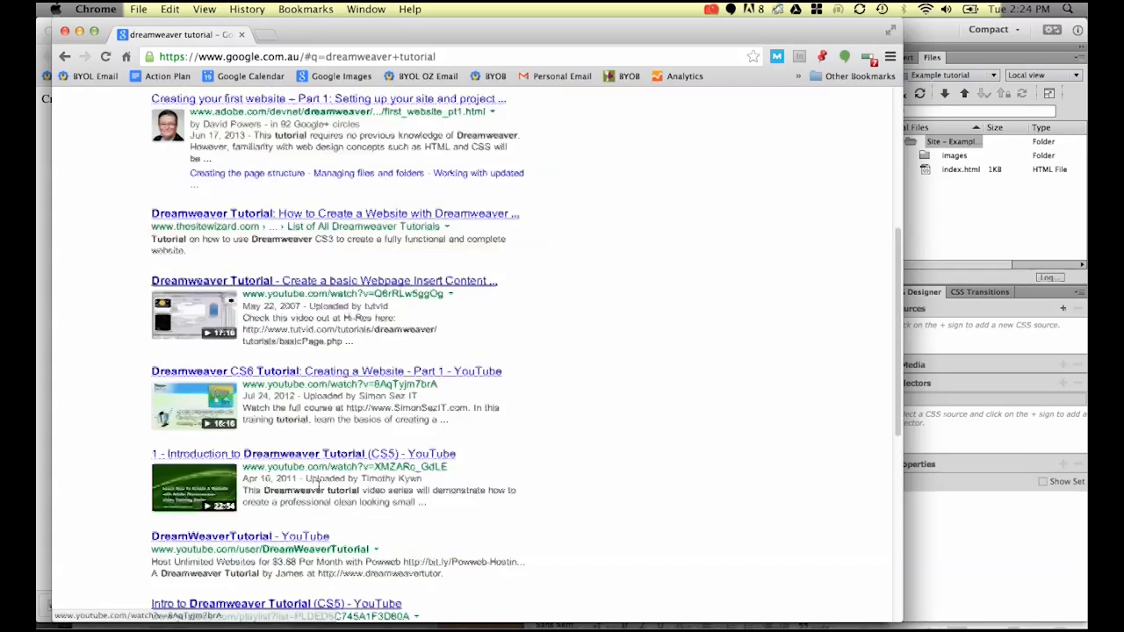
scroll("down", 3)
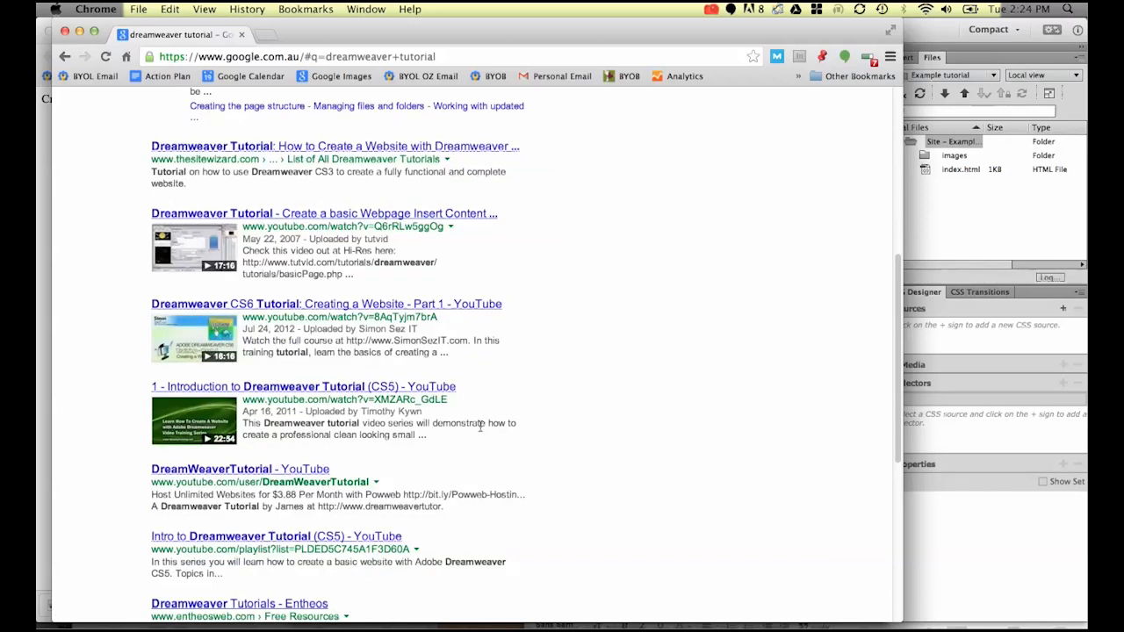
scroll("up", 3)
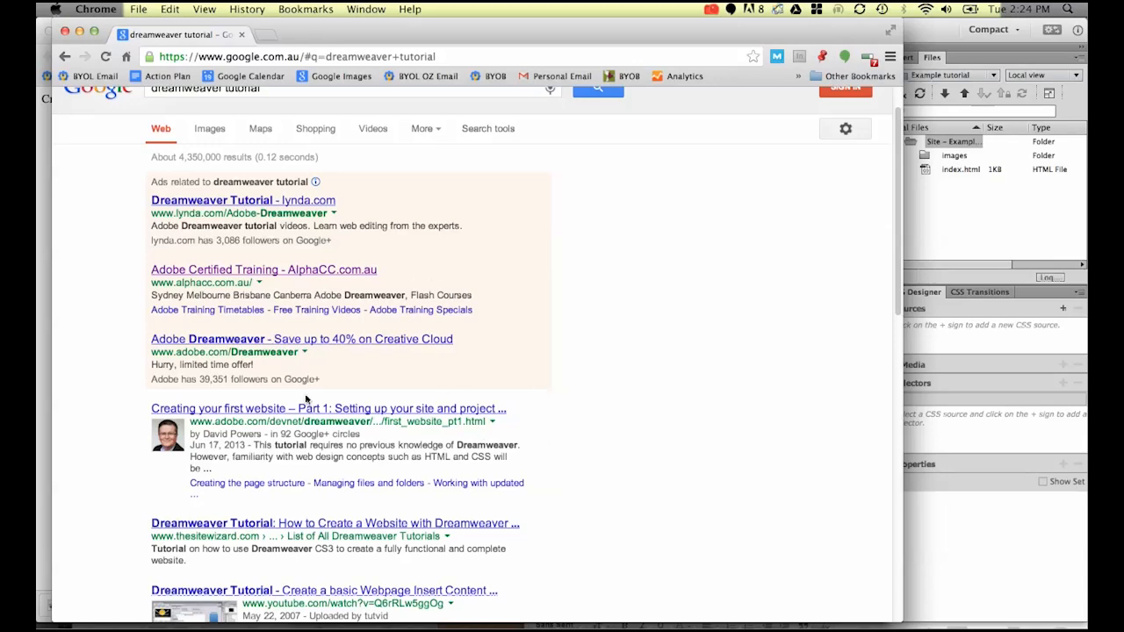
scroll("down", 3)
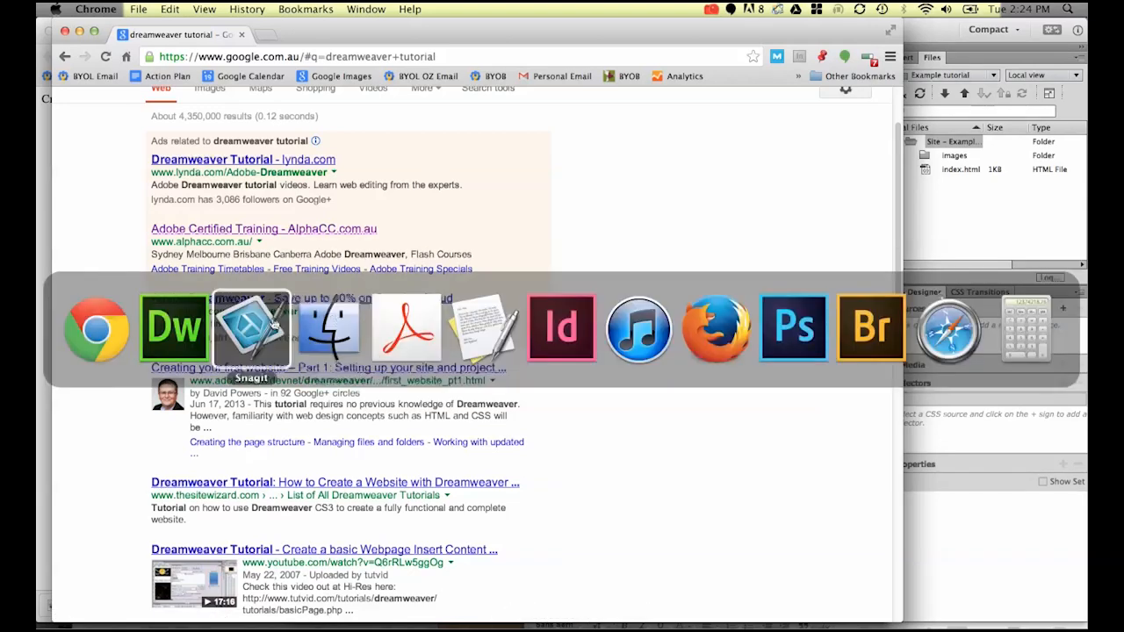
- Switch back to Dreamweaver and select the index.html page title and body sentence
left_click(173, 328)
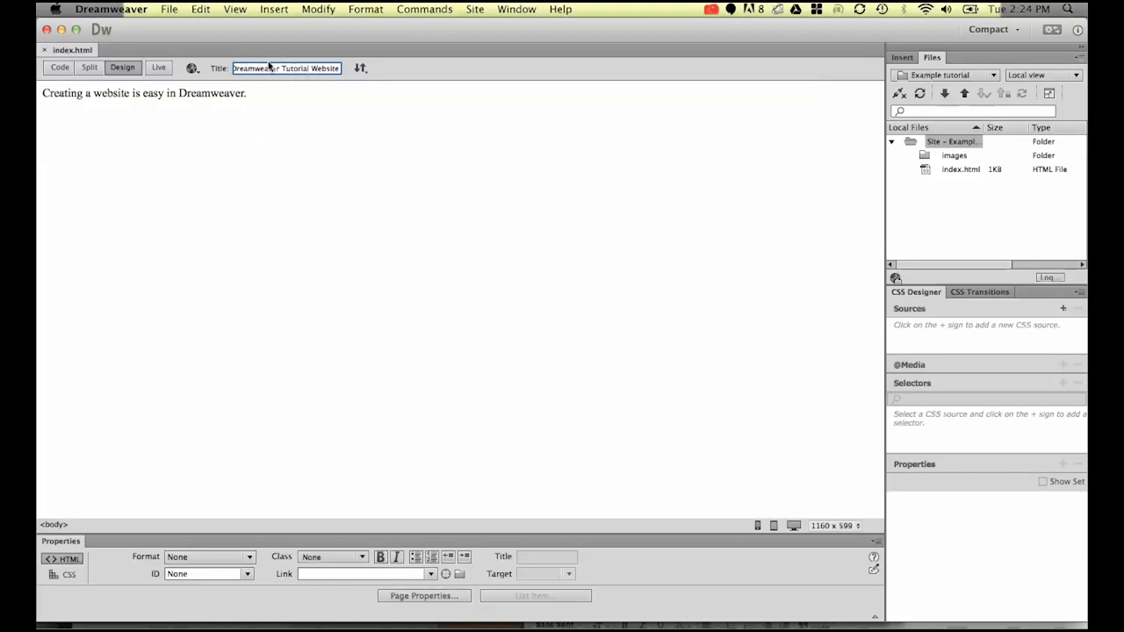
triple_click(144, 93)
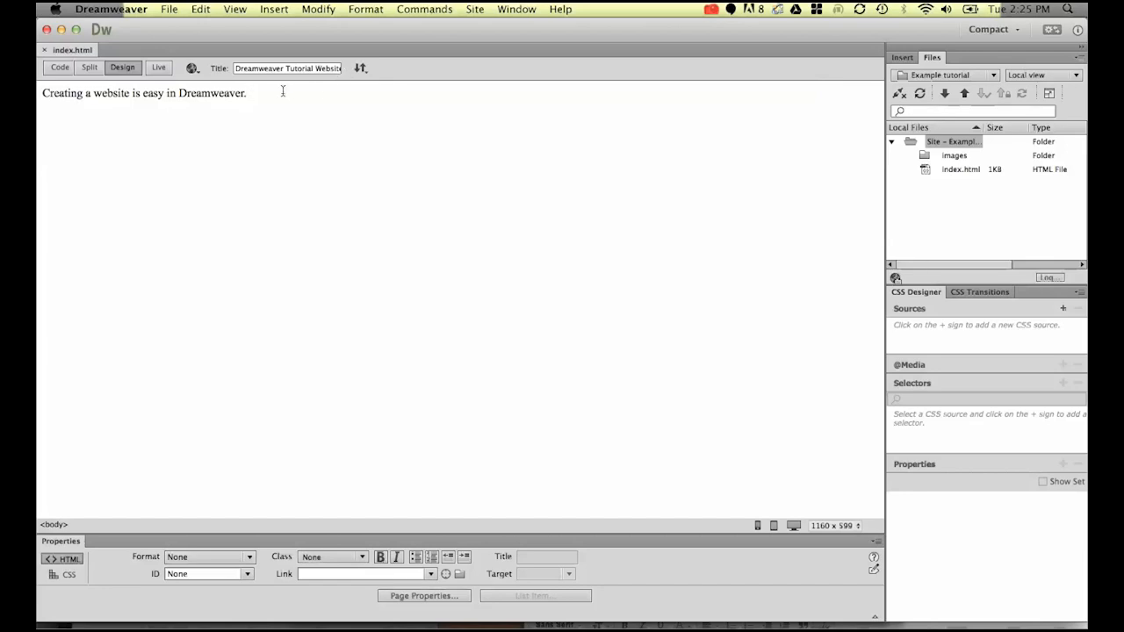
triple_click(143, 92)
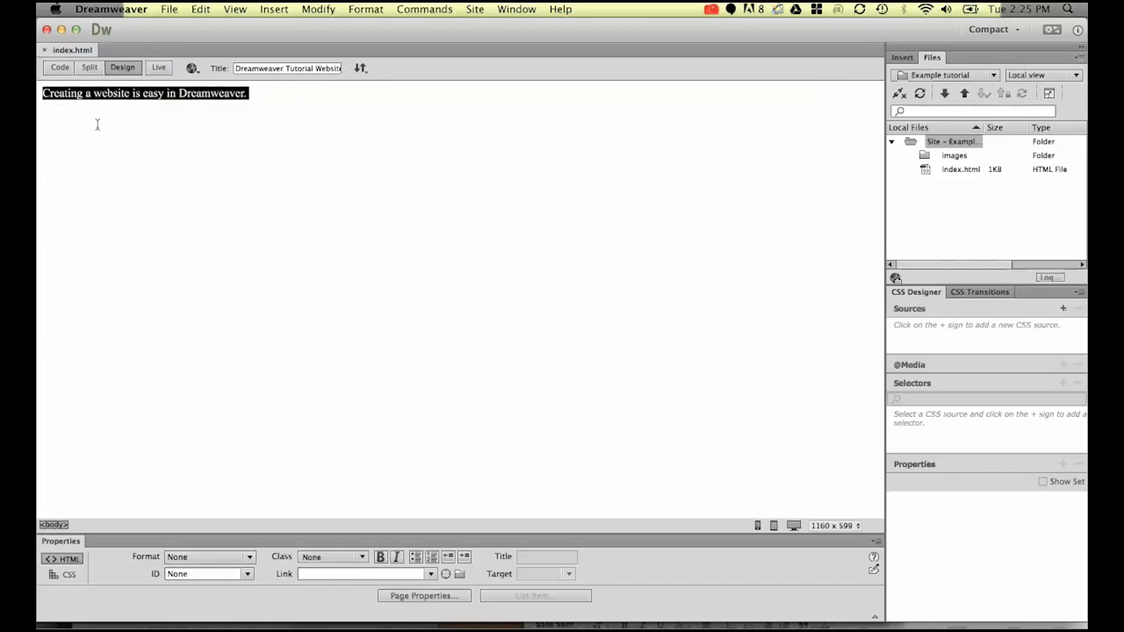